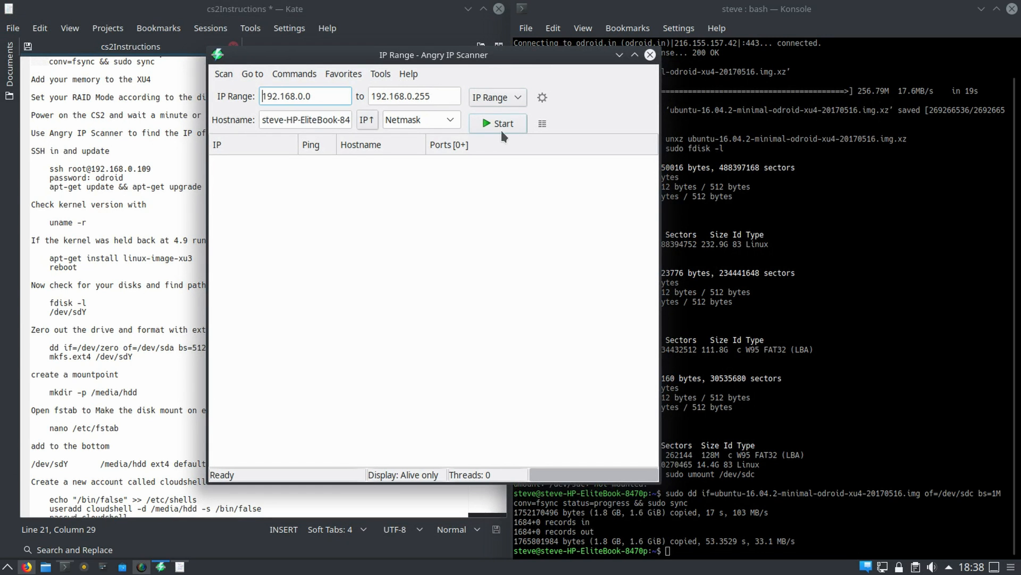
{"action": "mouse_move", "coordinate": [506, 130]}
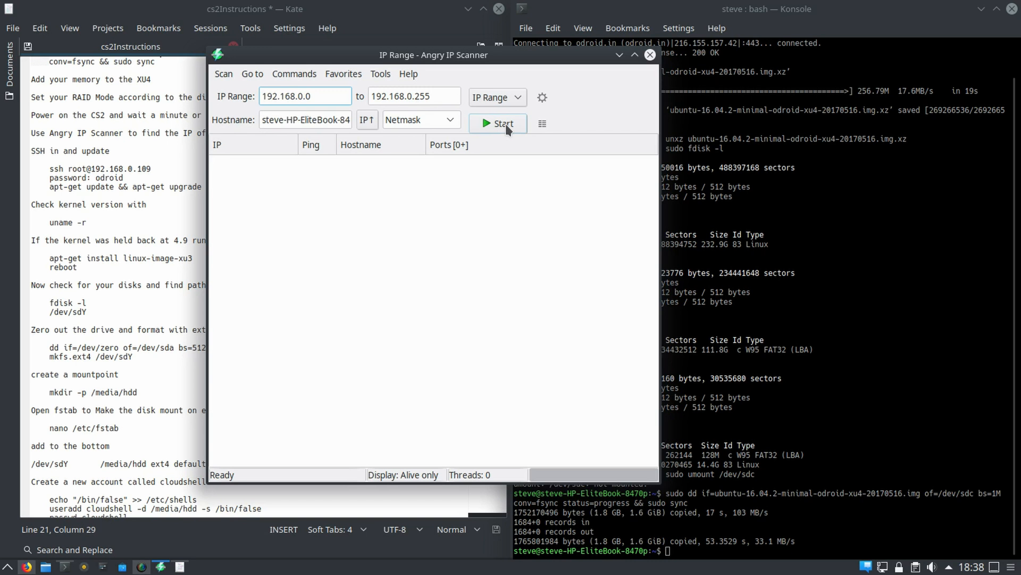
Step: Scan 192.168.0.0–192.168.0.255 and select the CloudShell host at 192.168.0.109
{"action": "left_click", "coordinate": [304, 96]}
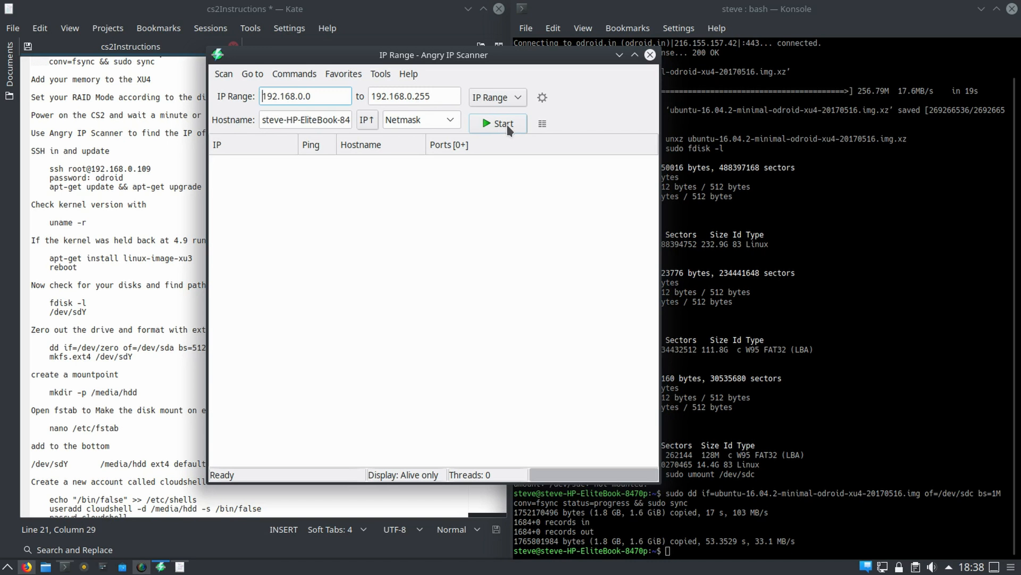
{"action": "mouse_move", "coordinate": [315, 66]}
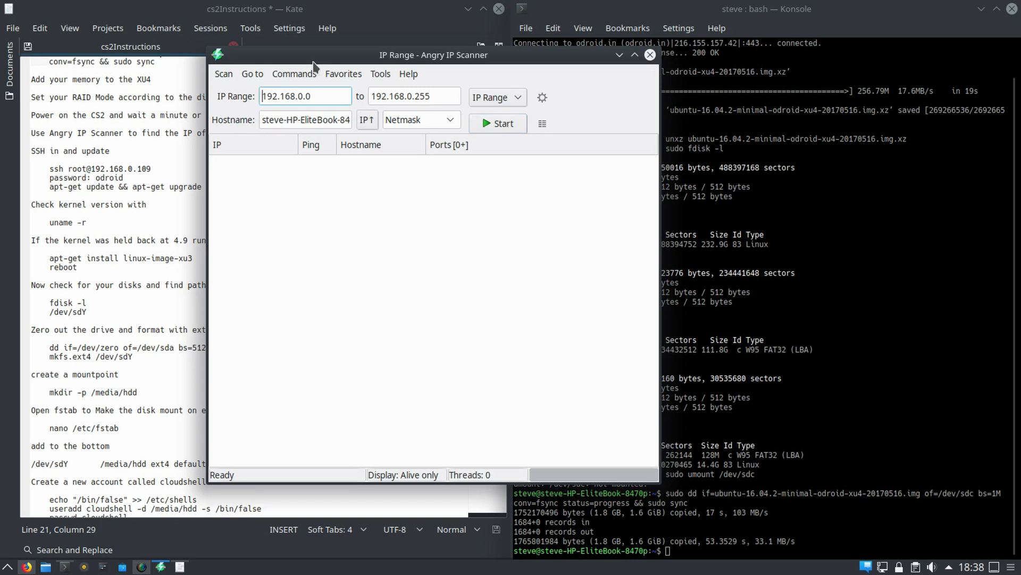
{"action": "triple_click", "coordinate": [304, 95]}
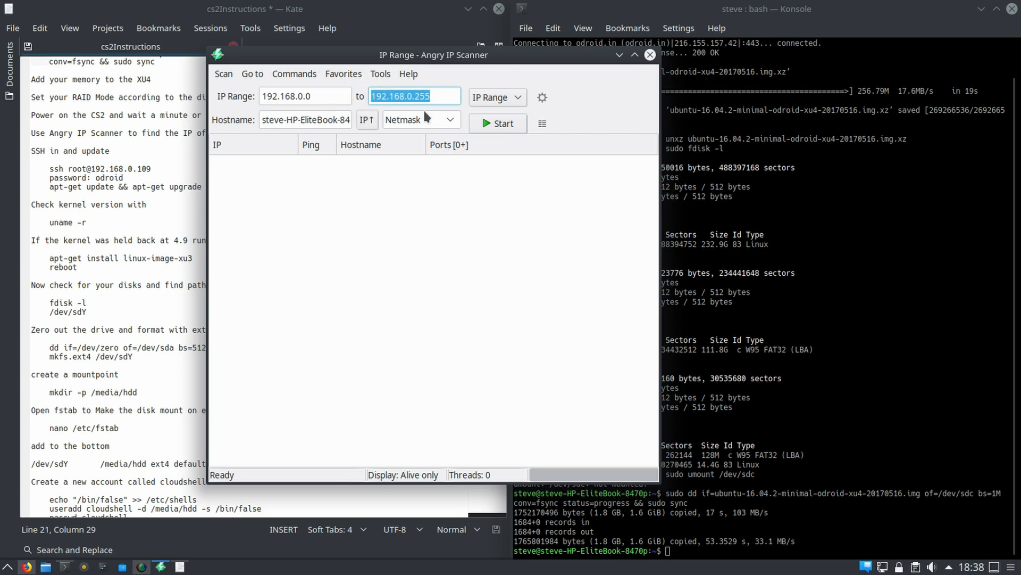
{"action": "left_click", "coordinate": [497, 123]}
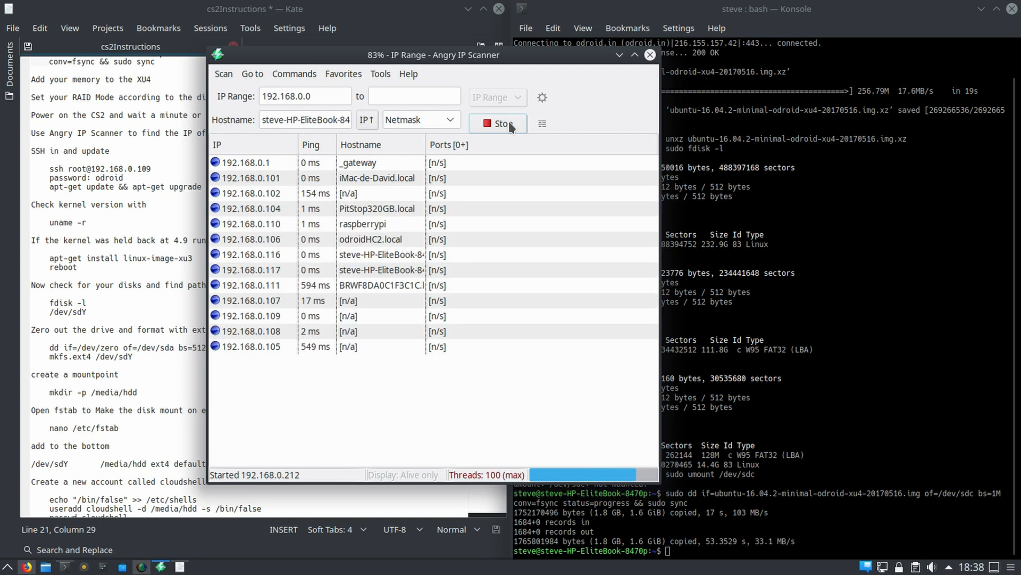
{"action": "left_click", "coordinate": [497, 123]}
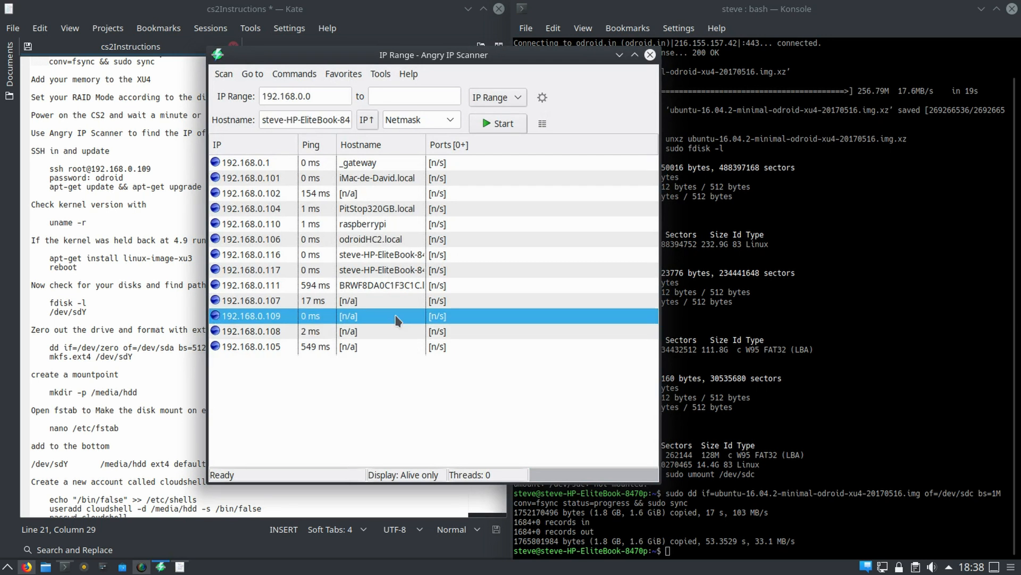
{"action": "mouse_move", "coordinate": [404, 377]}
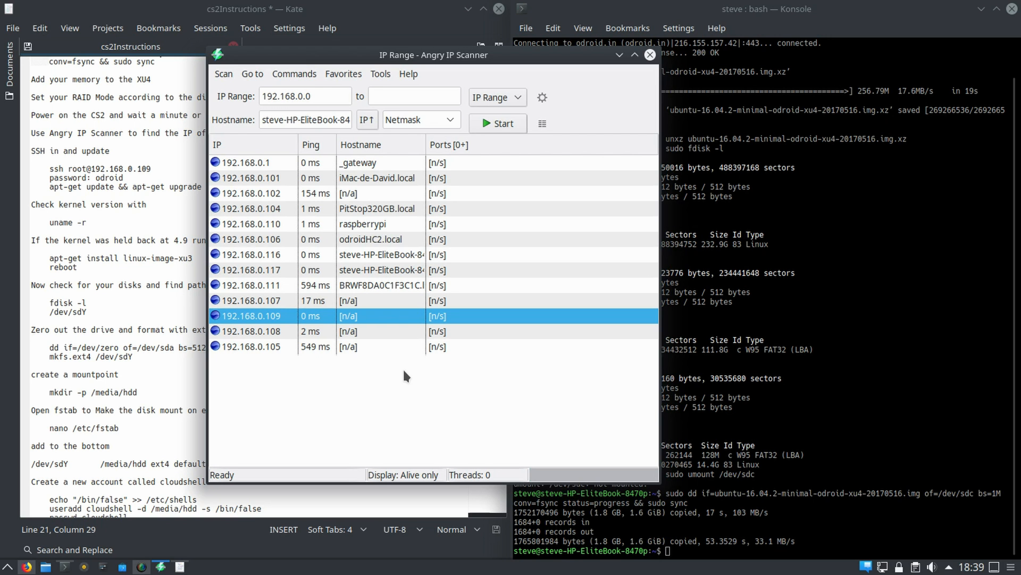
{"action": "mouse_move", "coordinate": [657, 93]}
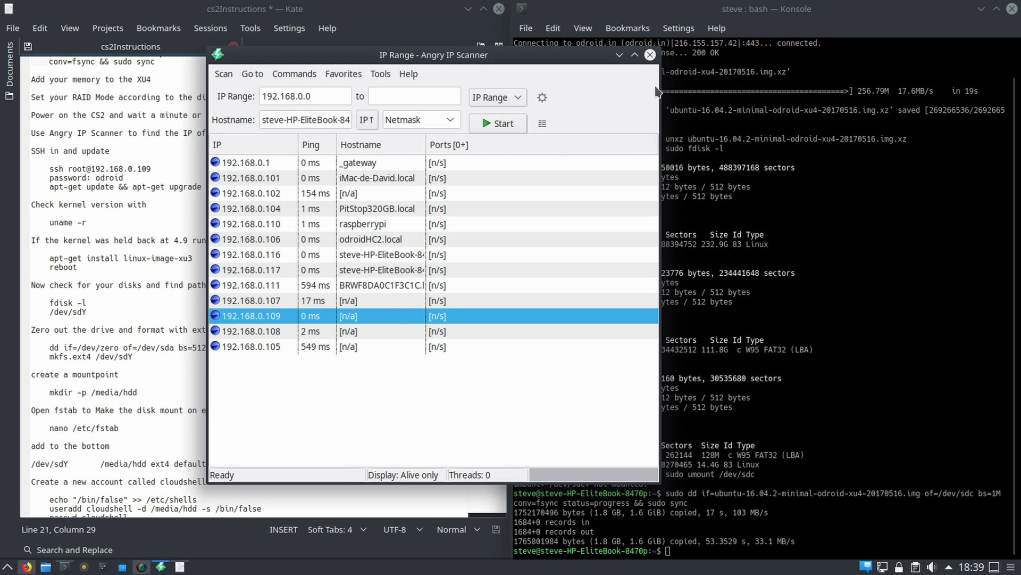
{"action": "left_click", "coordinate": [649, 54]}
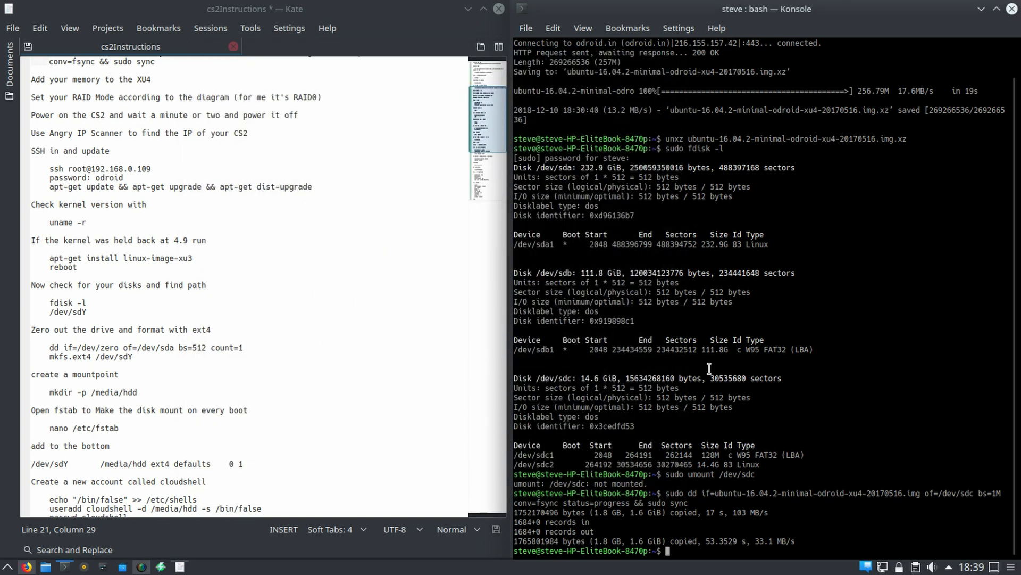
{"action": "type", "text": "ss"}
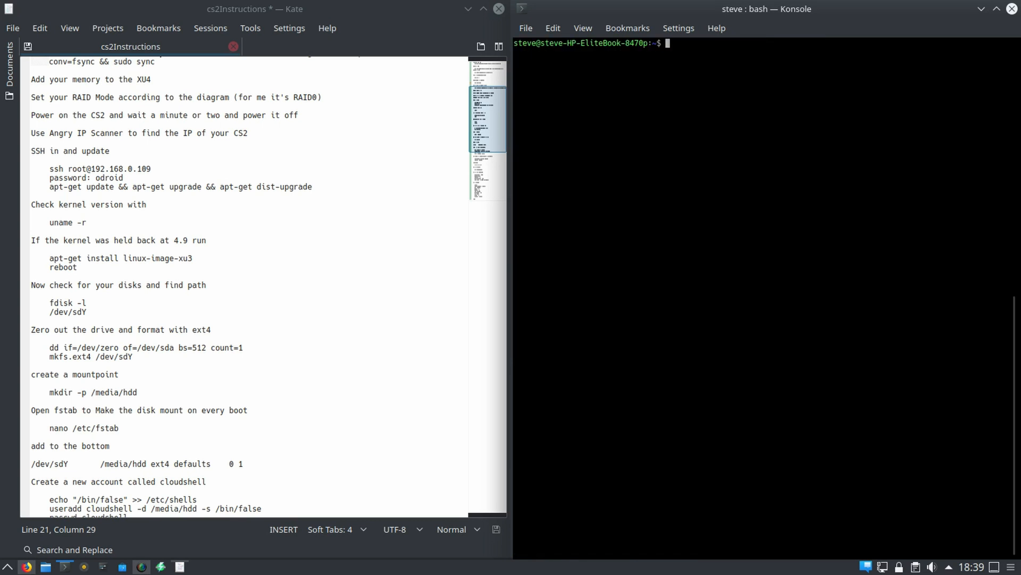
{"action": "type", "text": "ssh"}
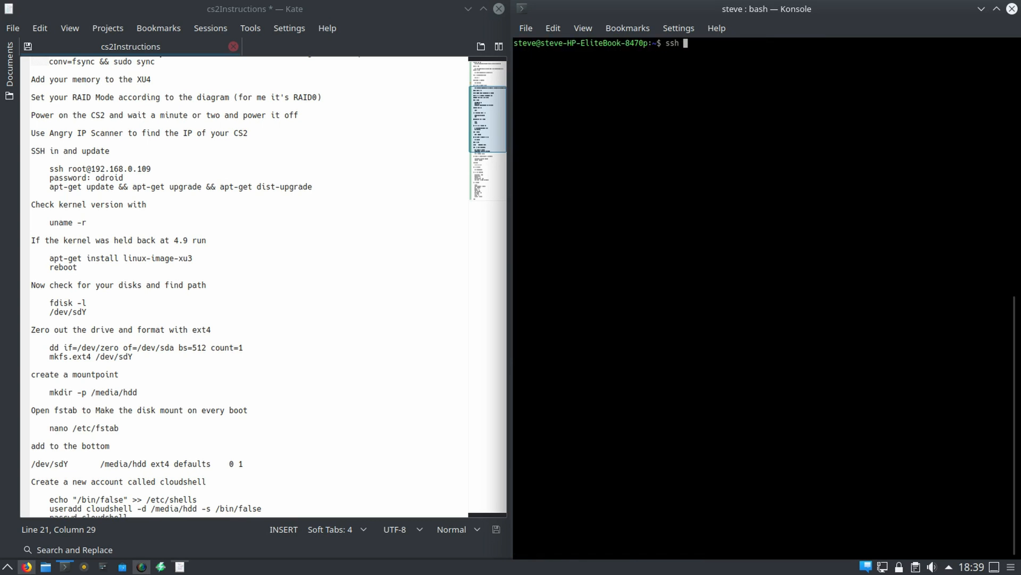
{"action": "type", "text": "root@192"}
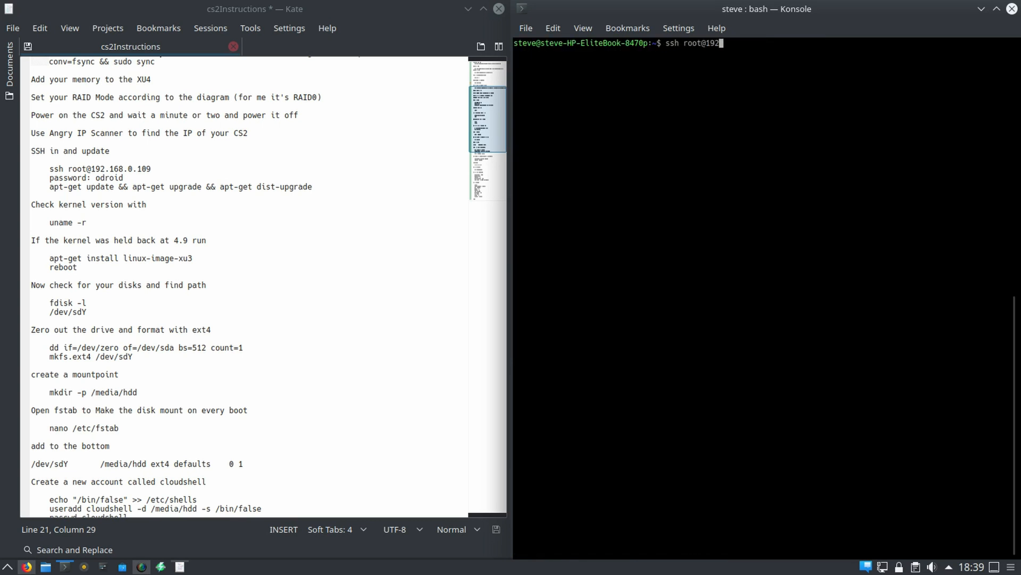
{"action": "type", "text": ".168.0"}
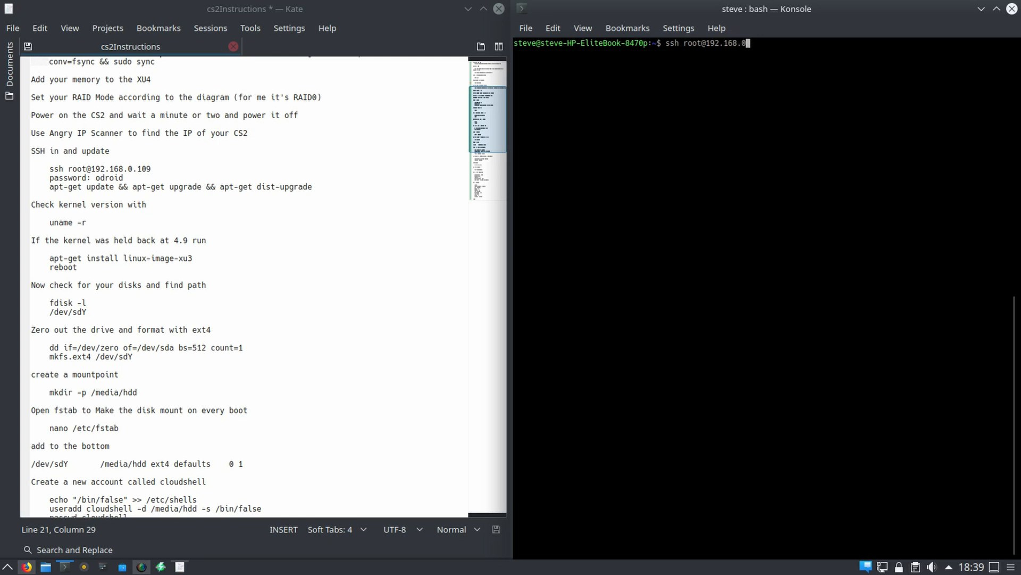
{"action": "type", "text": "109"}
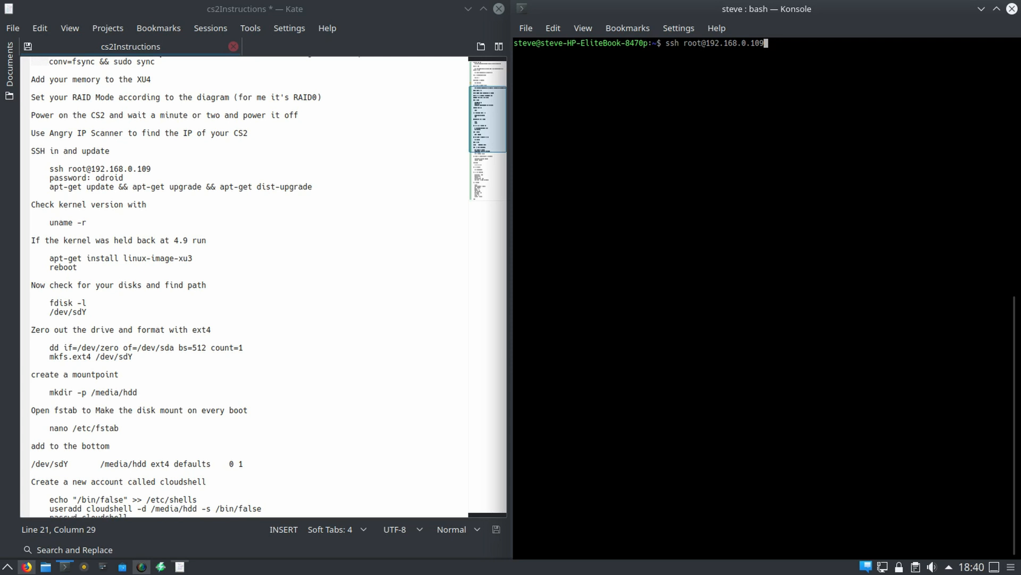
{"action": "key", "text": "Return"}
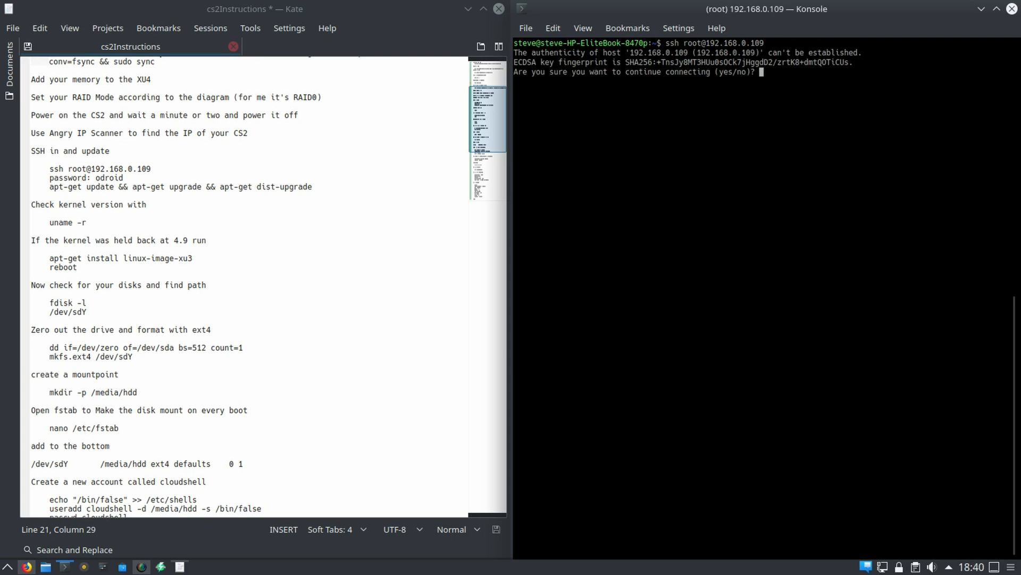
{"action": "type", "text": "yes"}
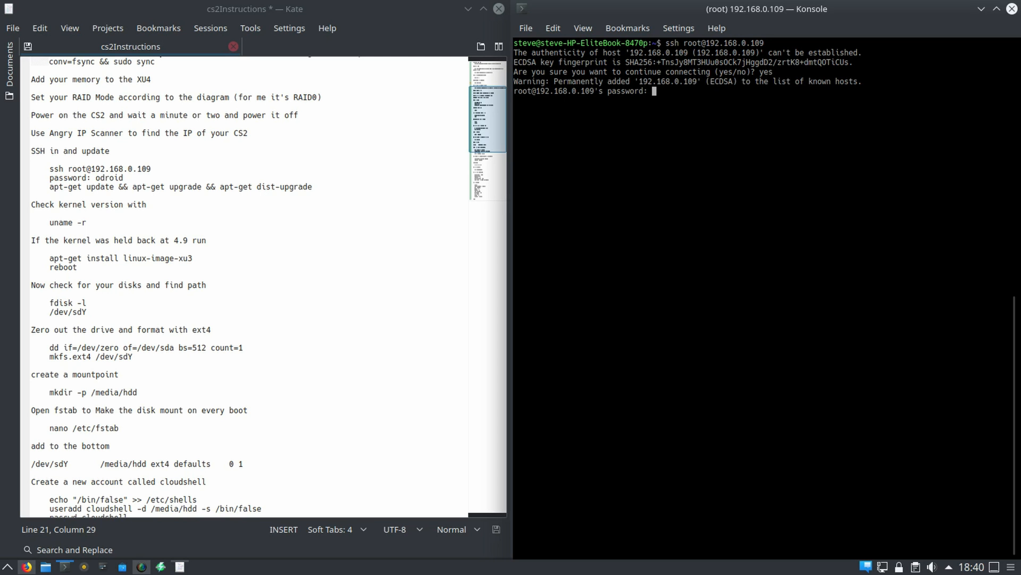
{"action": "key", "text": "Return"}
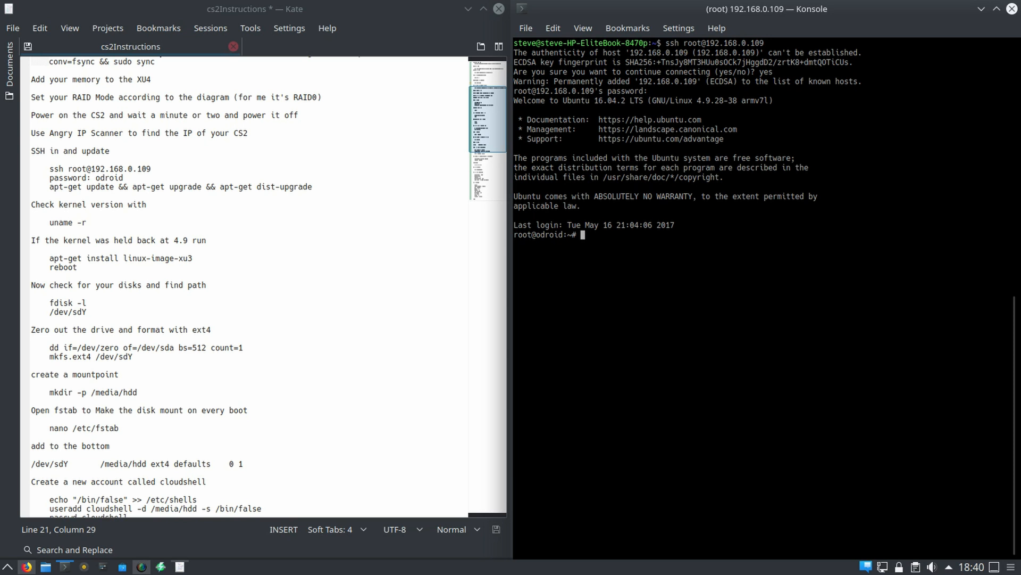
Step: Run apt-get update, upgrade and dist-upgrade, answering y and accepting the new boot.ini
{"action": "type", "text": "apt-get update && apt-"}
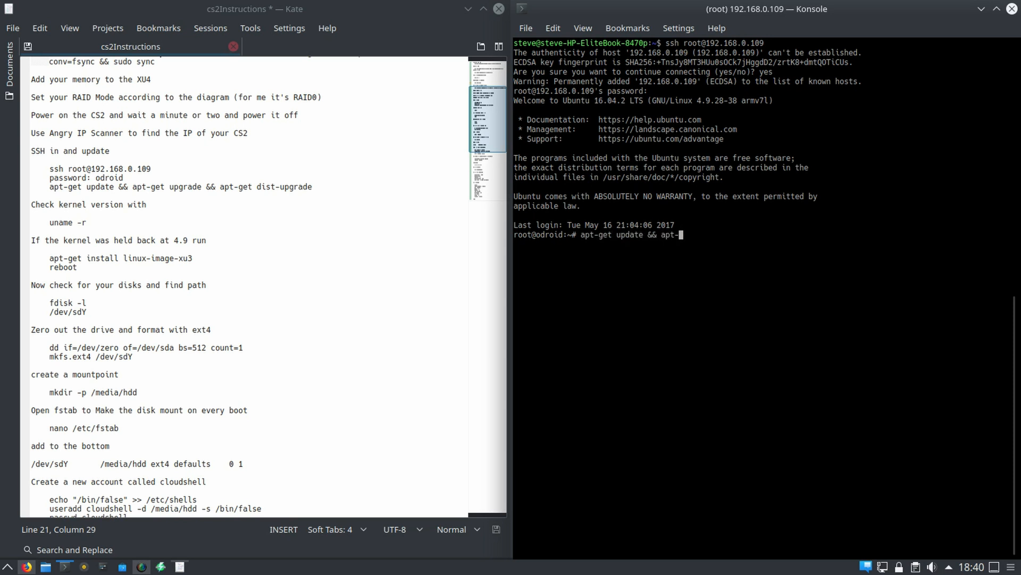
{"action": "type", "text": "get upgrade && apt-get dist-upgrade"}
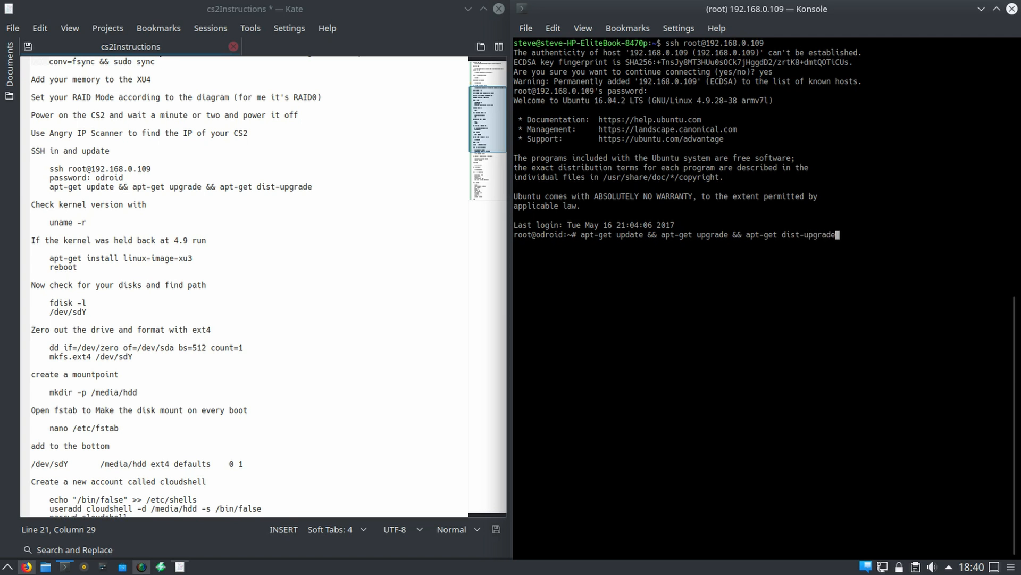
{"action": "key", "text": "Return"}
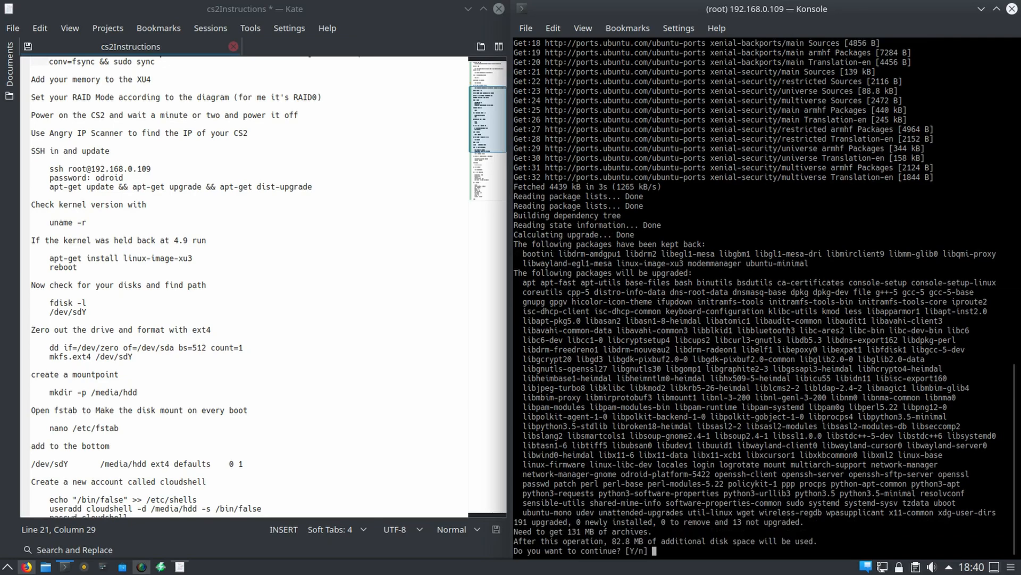
{"action": "type", "text": "y"}
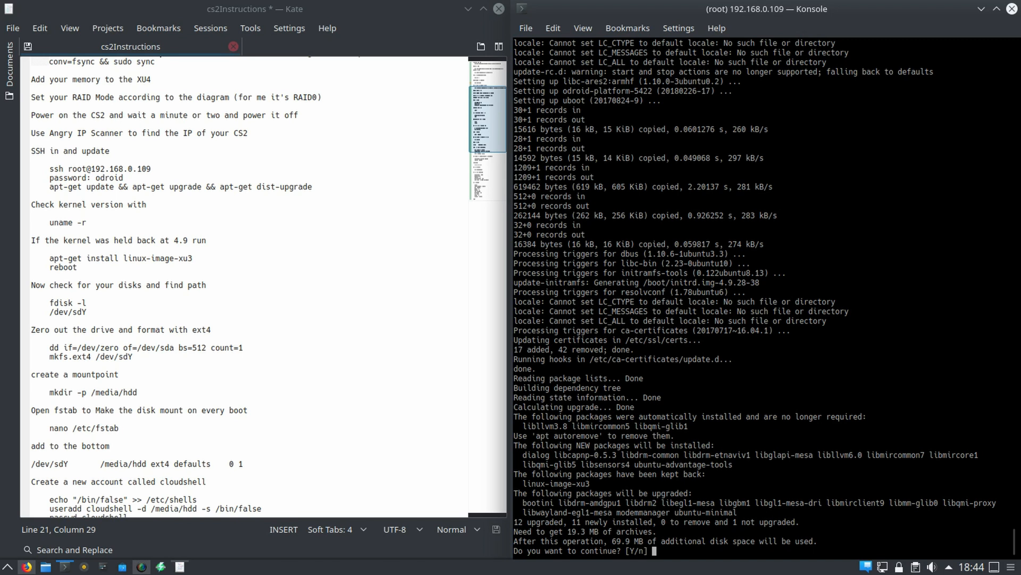
{"action": "type", "text": "y"}
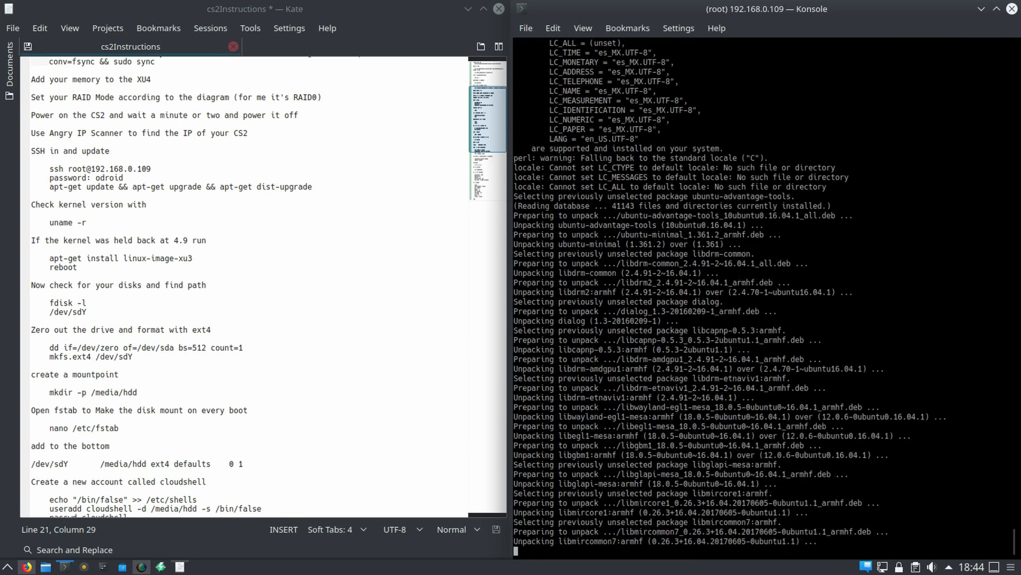
{"action": "scroll", "scroll_direction": "down", "scroll_amount": 3}
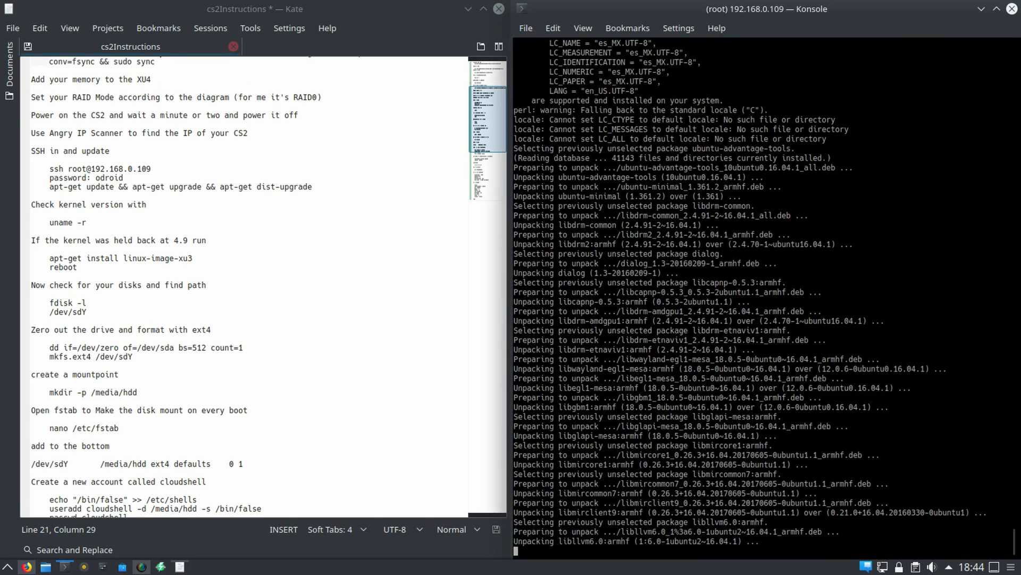
{"action": "scroll", "scroll_direction": "down", "scroll_amount": 3}
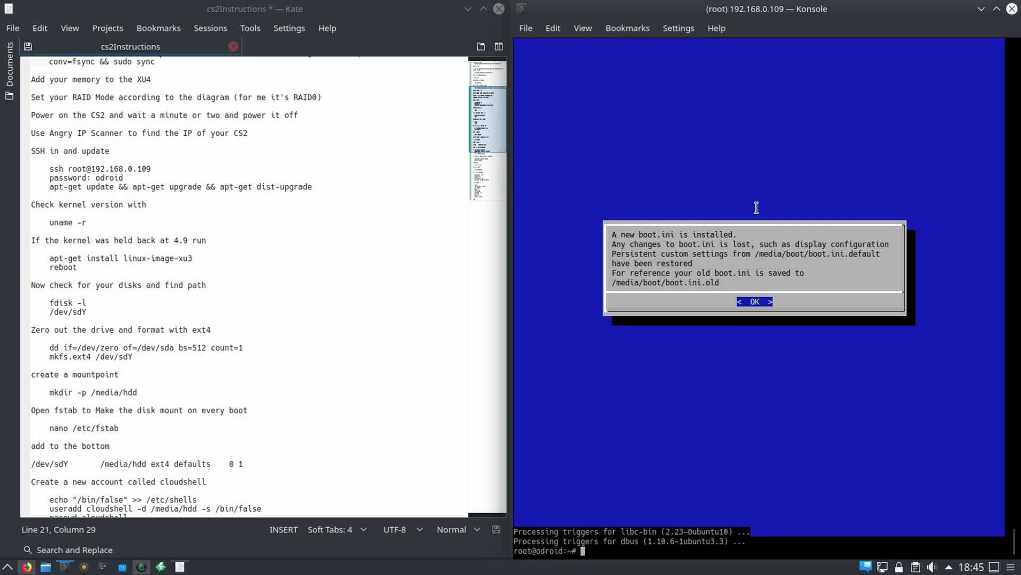
{"action": "left_click", "coordinate": [753, 302]}
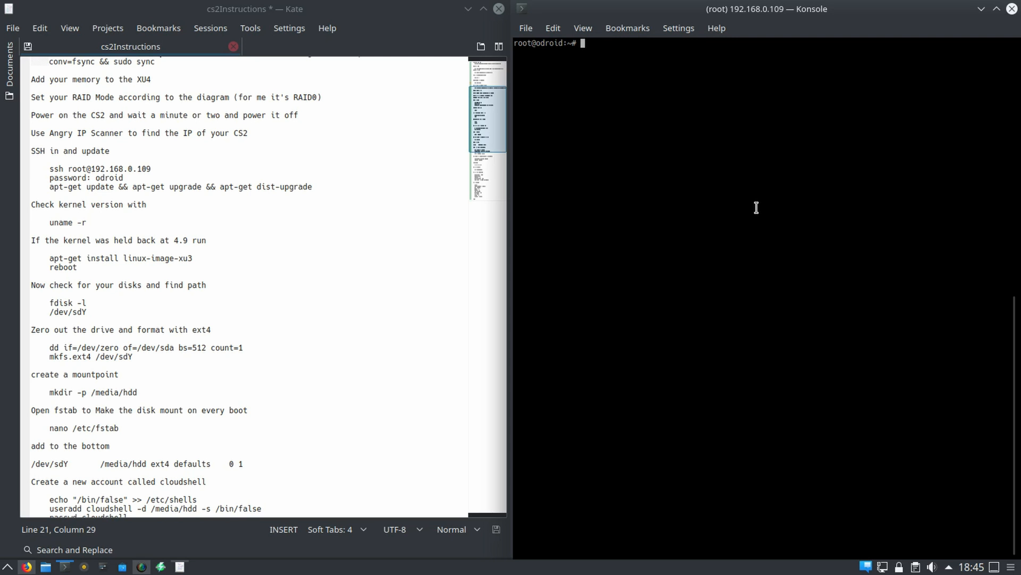
Step: Check the kernel with uname, then install linux-image-xu3 and answer y to upgrade to 4.14
{"action": "type", "text": "uname -r"}
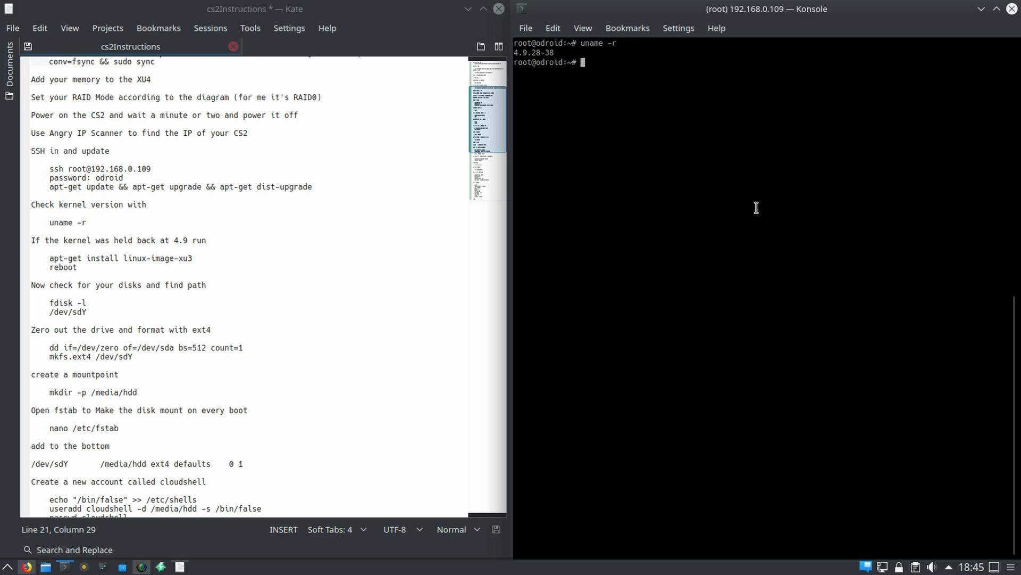
{"action": "mouse_move", "coordinate": [574, 54]}
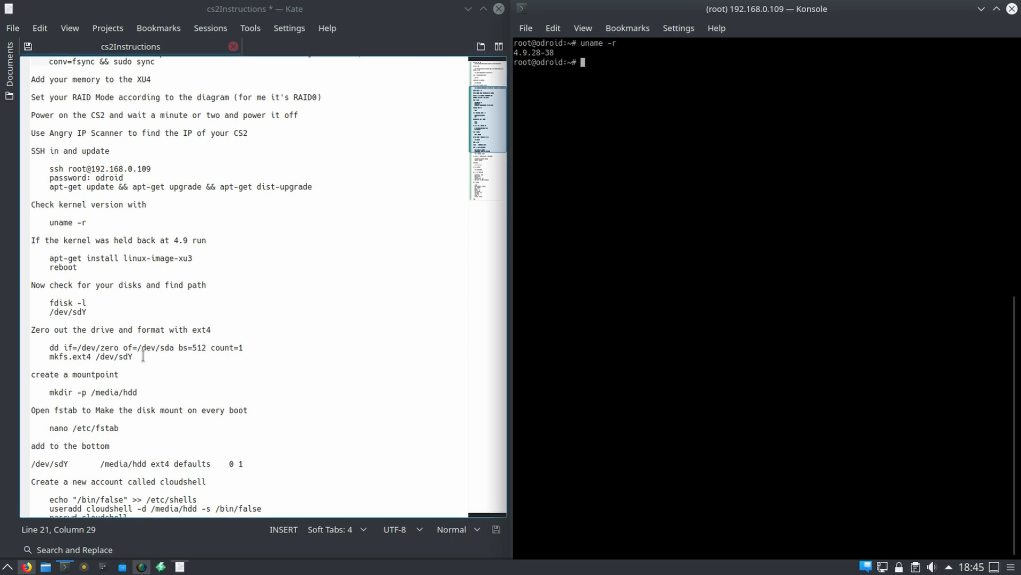
{"action": "double_click", "coordinate": [174, 258]}
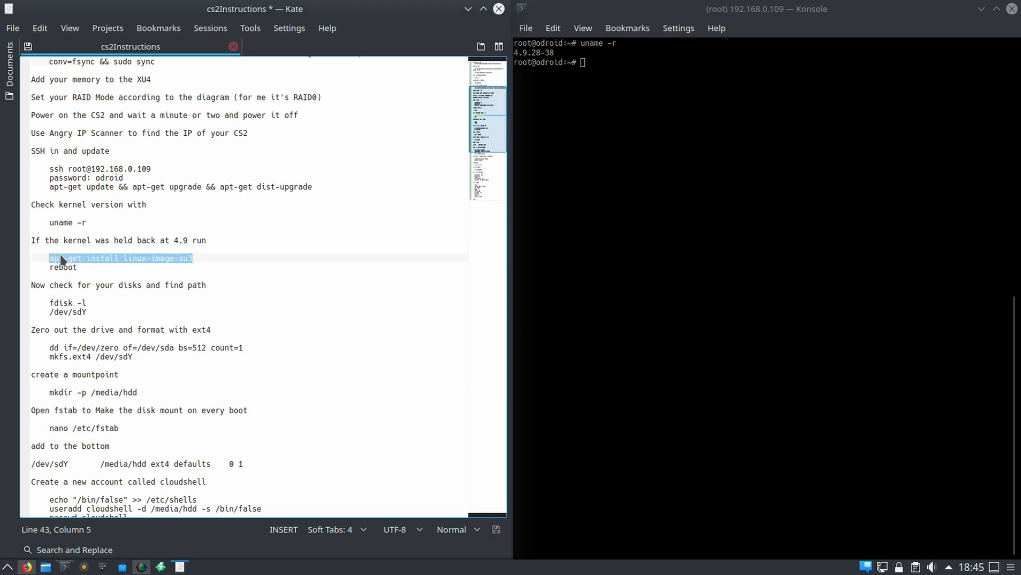
{"action": "mouse_move", "coordinate": [663, 231]}
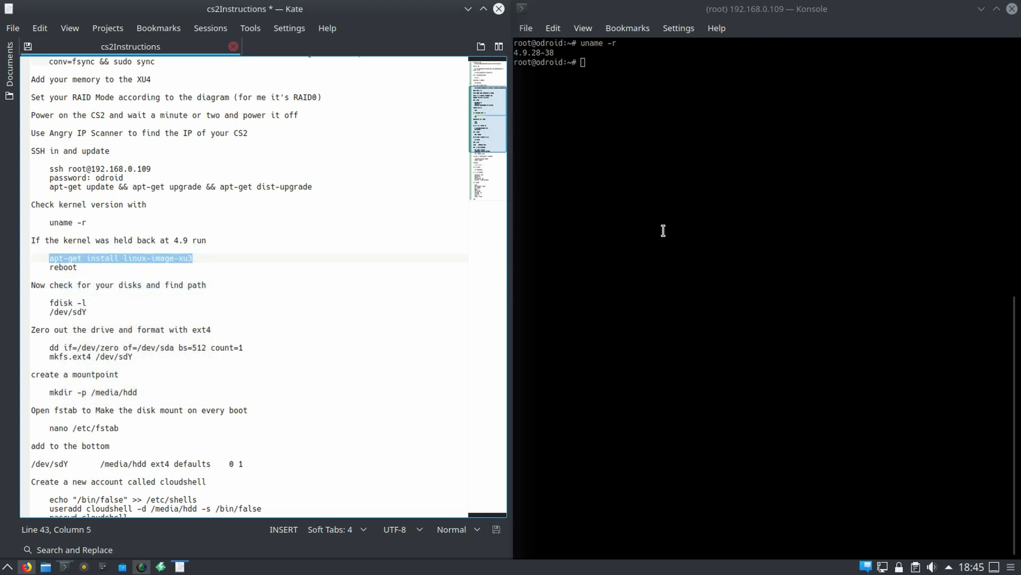
{"action": "type", "text": "apt-get install linux-image-xu3"}
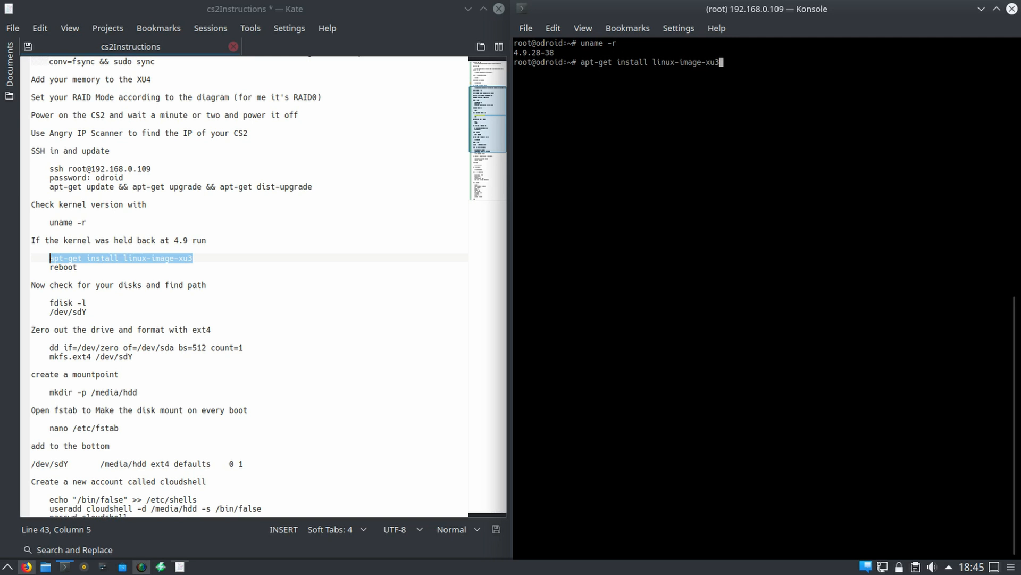
{"action": "key", "text": "Return"}
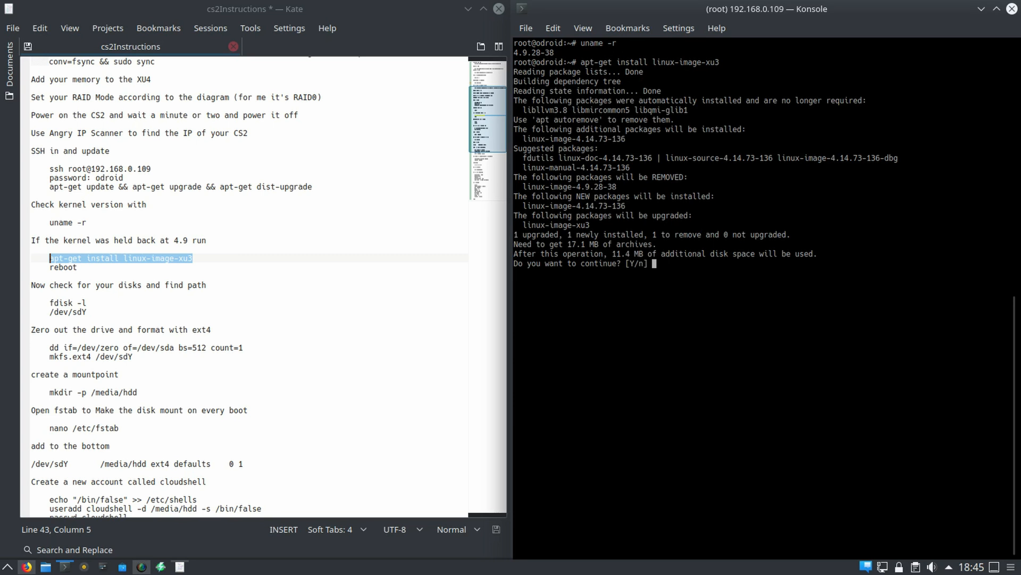
{"action": "type", "text": "y"}
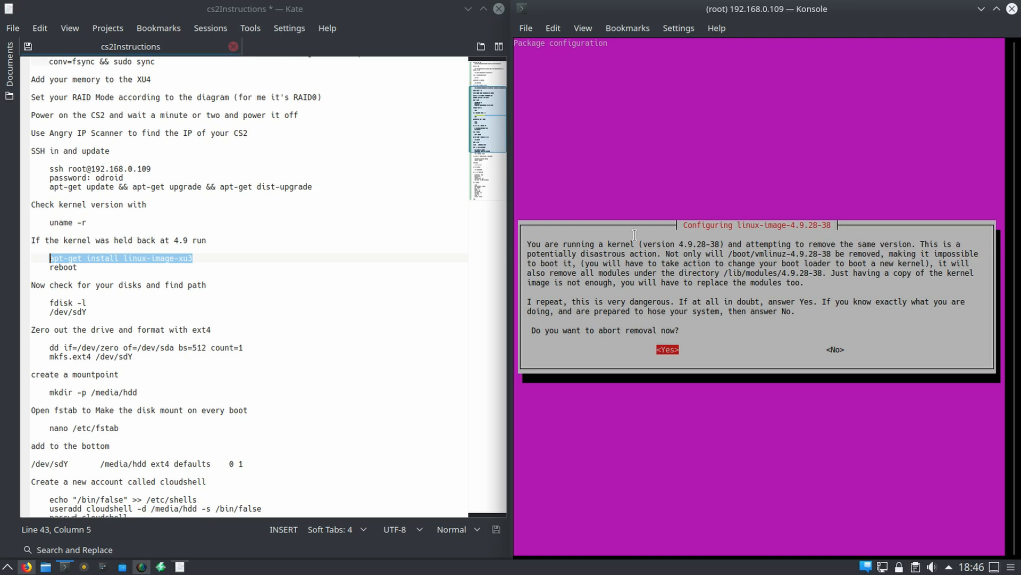
{"action": "mouse_move", "coordinate": [623, 300]}
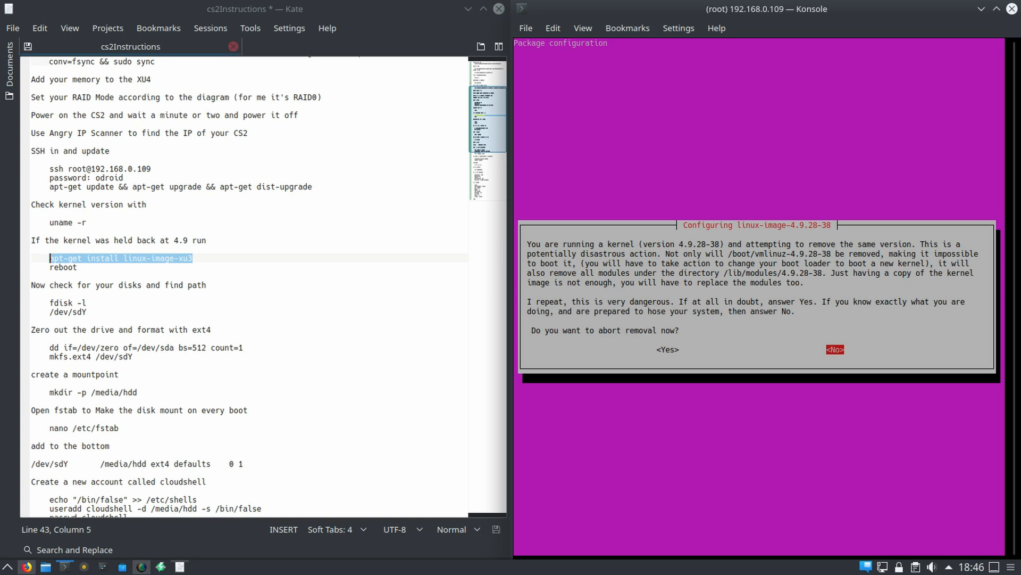
{"action": "left_click", "coordinate": [835, 349]}
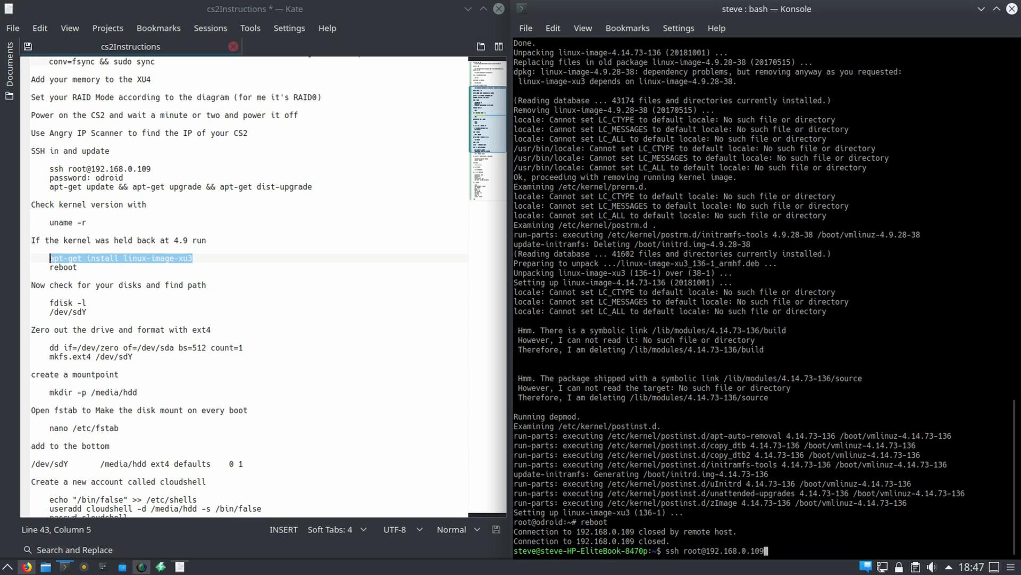
{"action": "key", "text": "Return"}
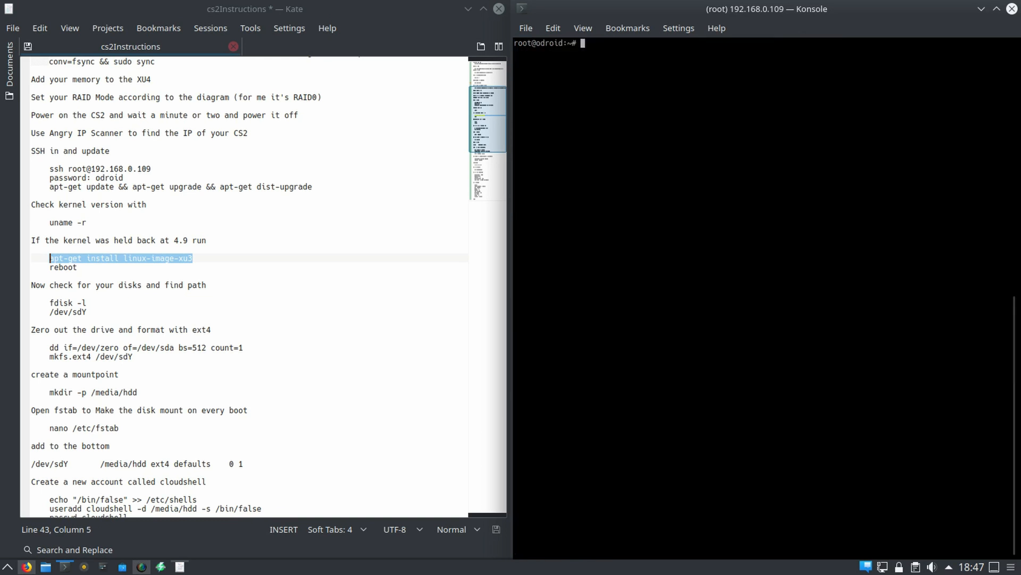
Step: Run uname -r to confirm the board now runs kernel 4.14.73-136
{"action": "type", "text": "uname -"}
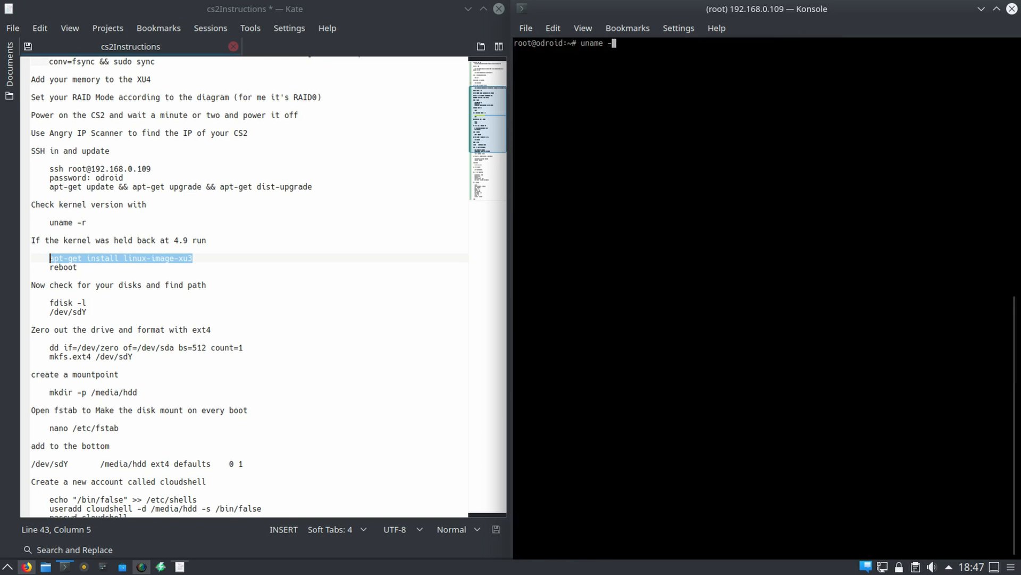
{"action": "key", "text": "Return"}
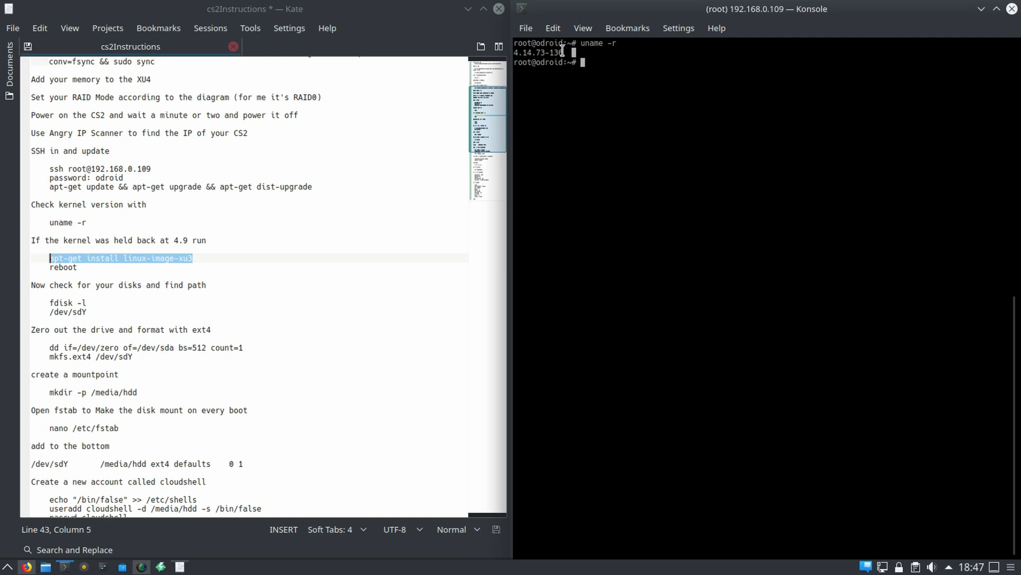
{"action": "mouse_move", "coordinate": [623, 76]}
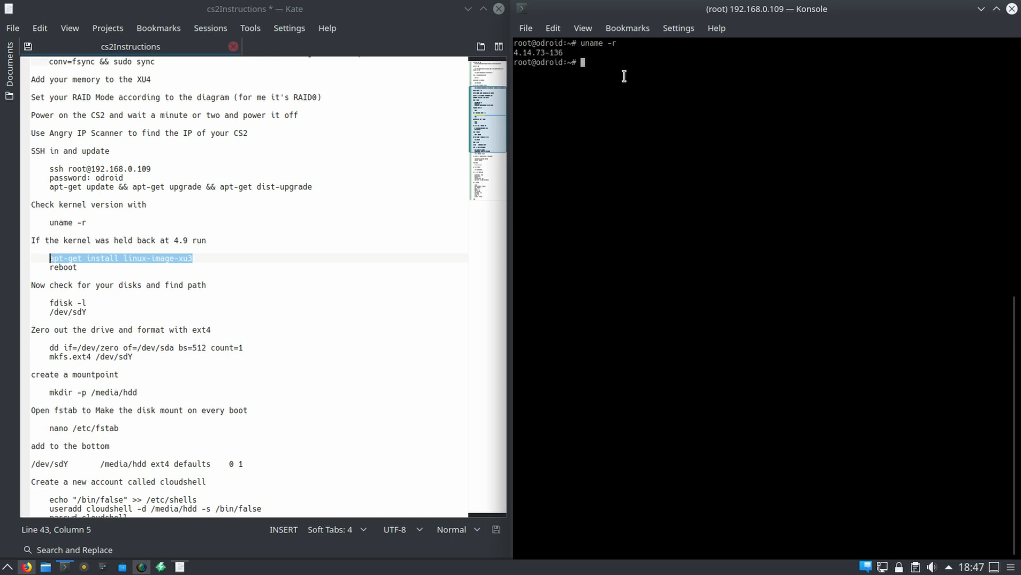
{"action": "mouse_move", "coordinate": [604, 99]}
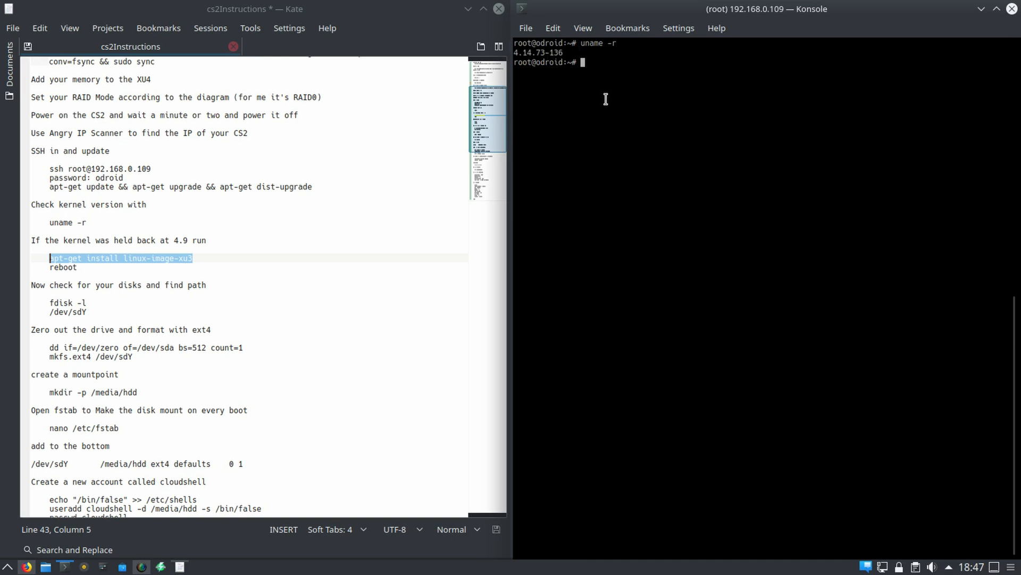
{"action": "mouse_move", "coordinate": [58, 439]}
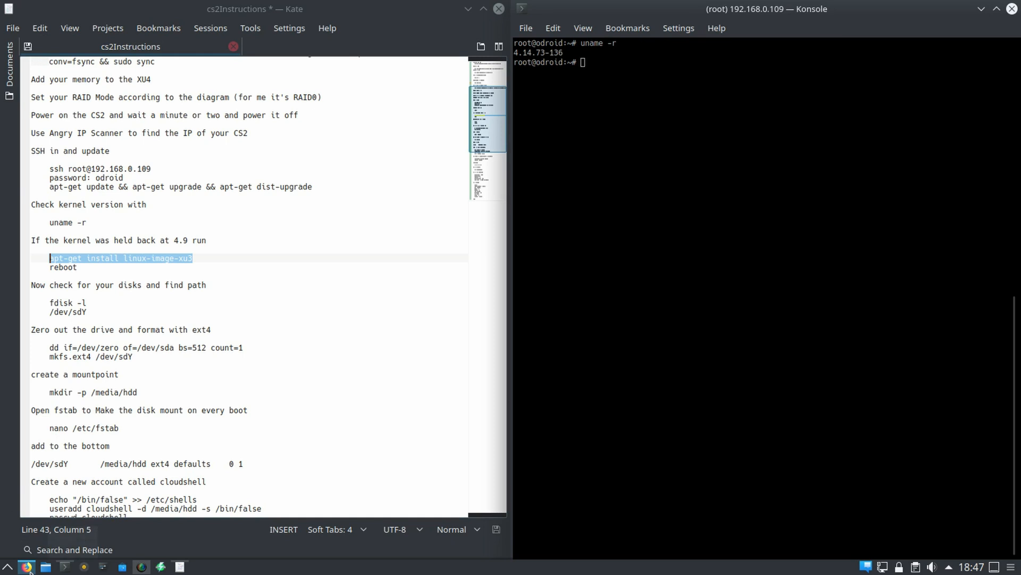
Step: Add ppa:kyle1117/ppa from the wiki with add-apt-repository and confirm importing its key
{"action": "left_click", "coordinate": [25, 566]}
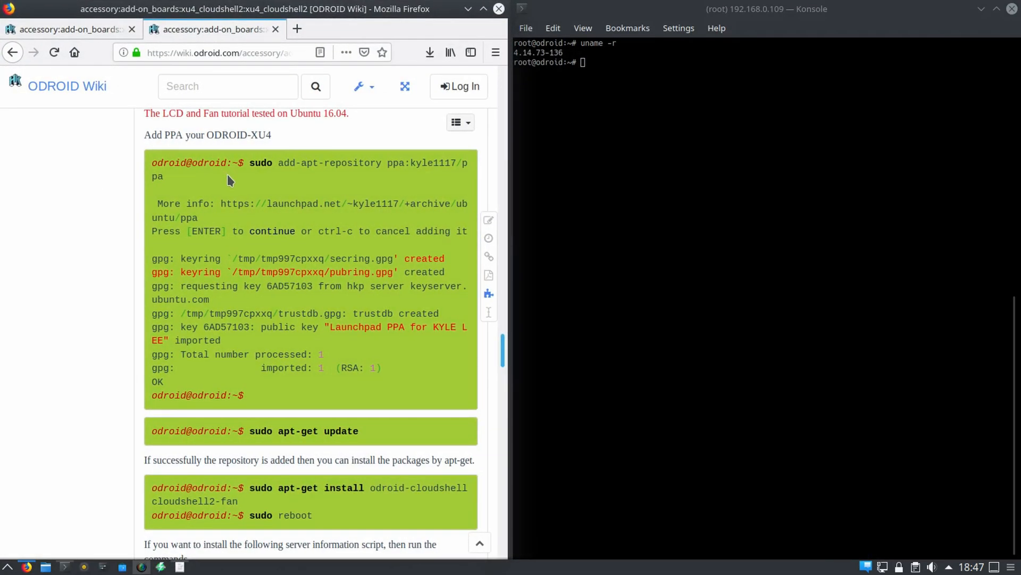
{"action": "left_click", "coordinate": [228, 53]}
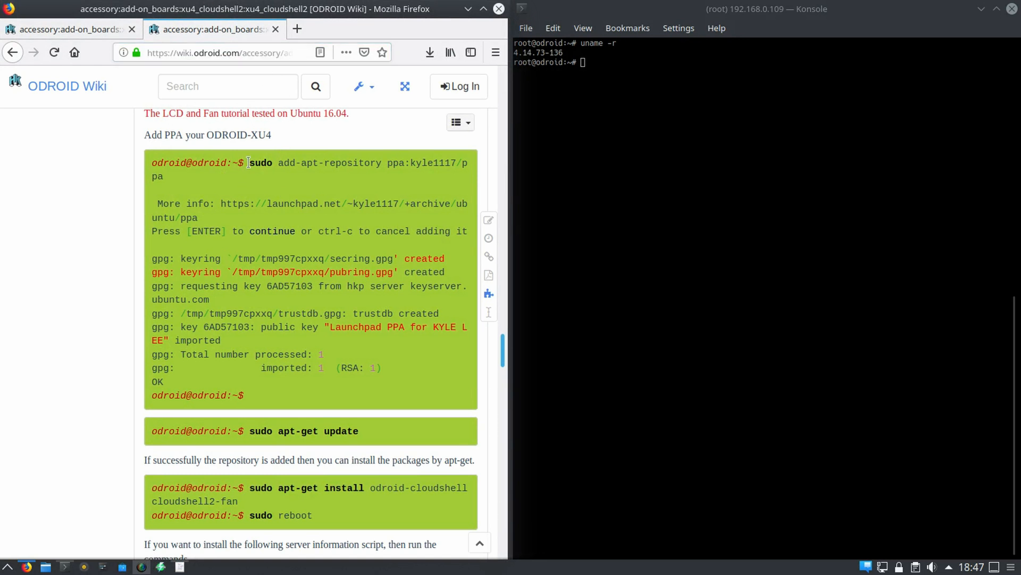
{"action": "right_click", "coordinate": [306, 166]}
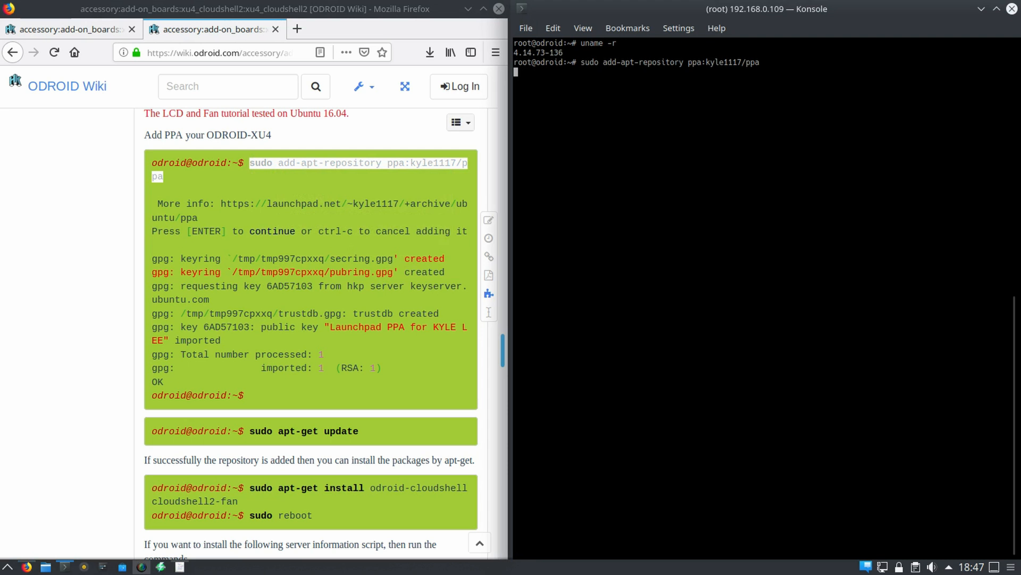
{"action": "key", "text": "Return"}
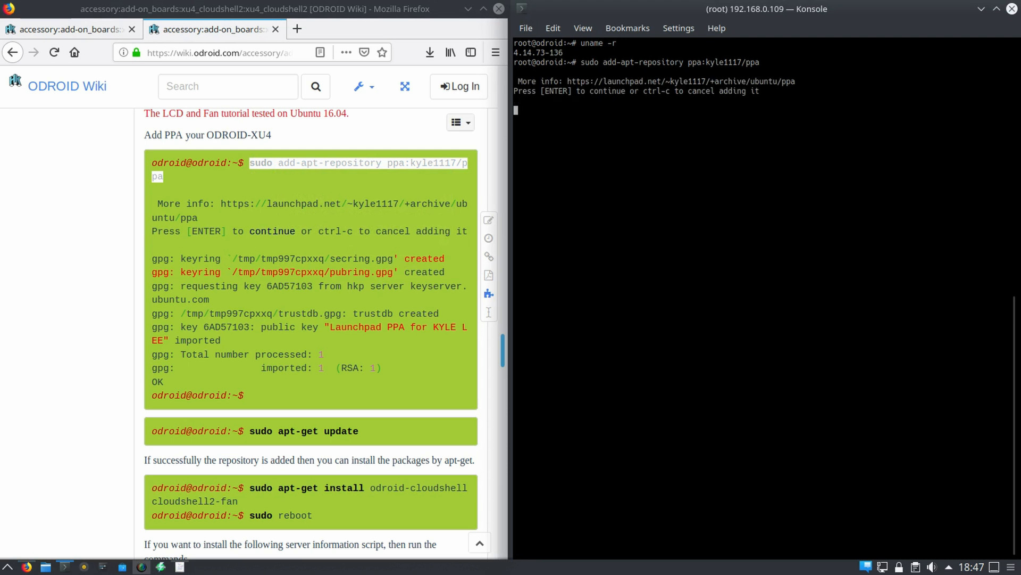
{"action": "key", "text": "Return"}
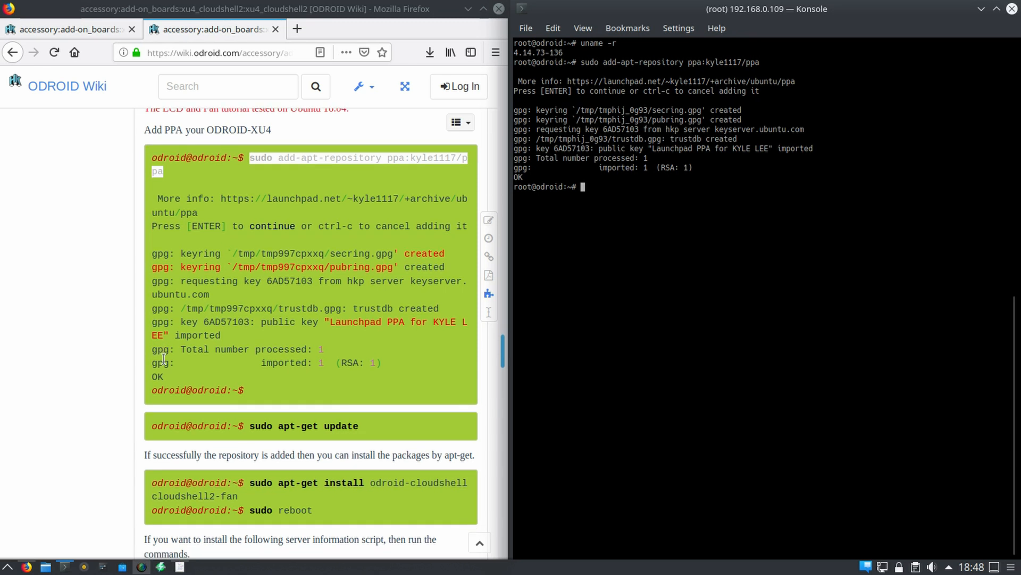
Step: Paste and run apt-get update to refresh package lists from the new PPA
{"action": "scroll", "scroll_direction": "down", "scroll_amount": 3}
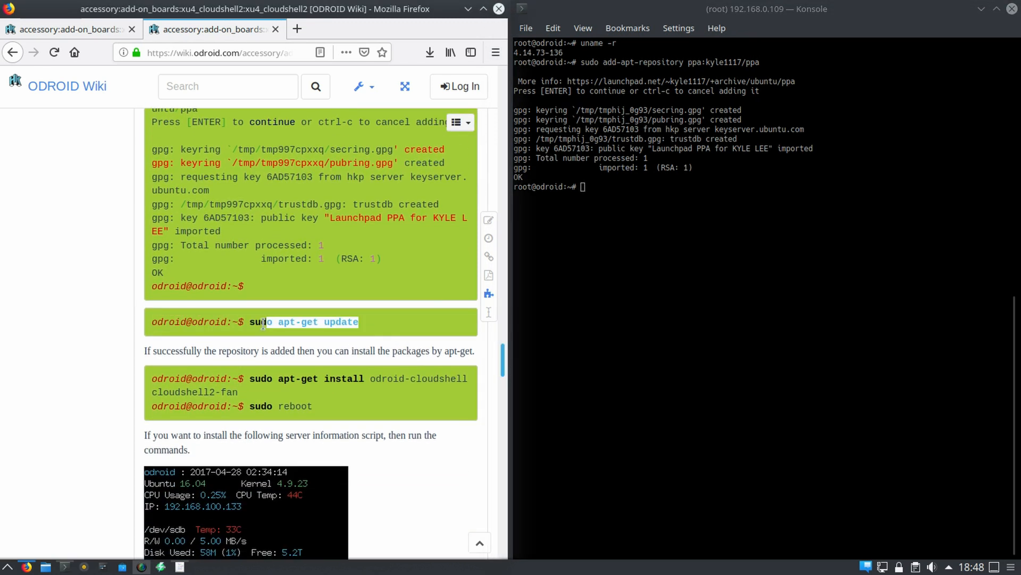
{"action": "right_click", "coordinate": [262, 322]}
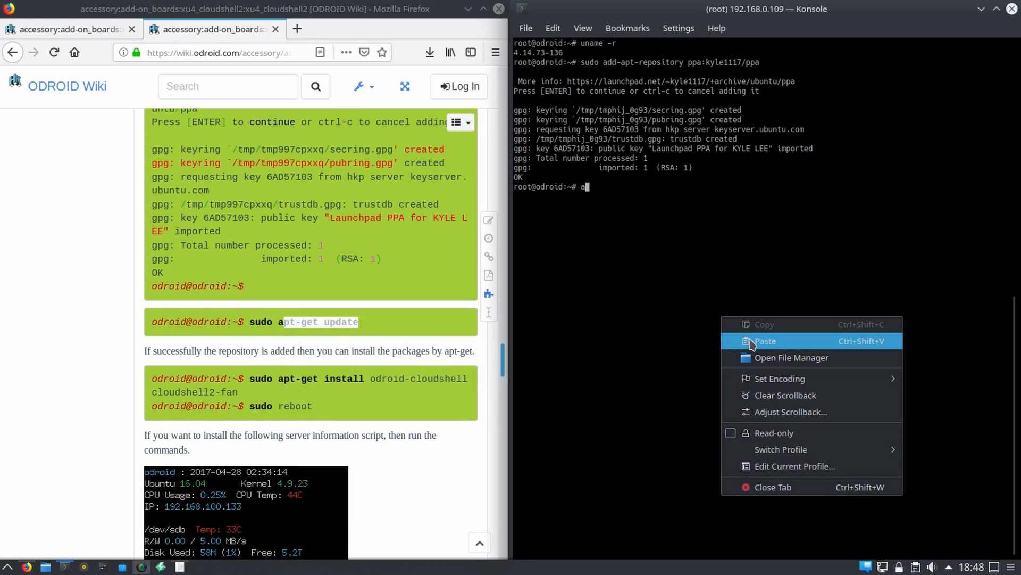
{"action": "left_click", "coordinate": [763, 340]}
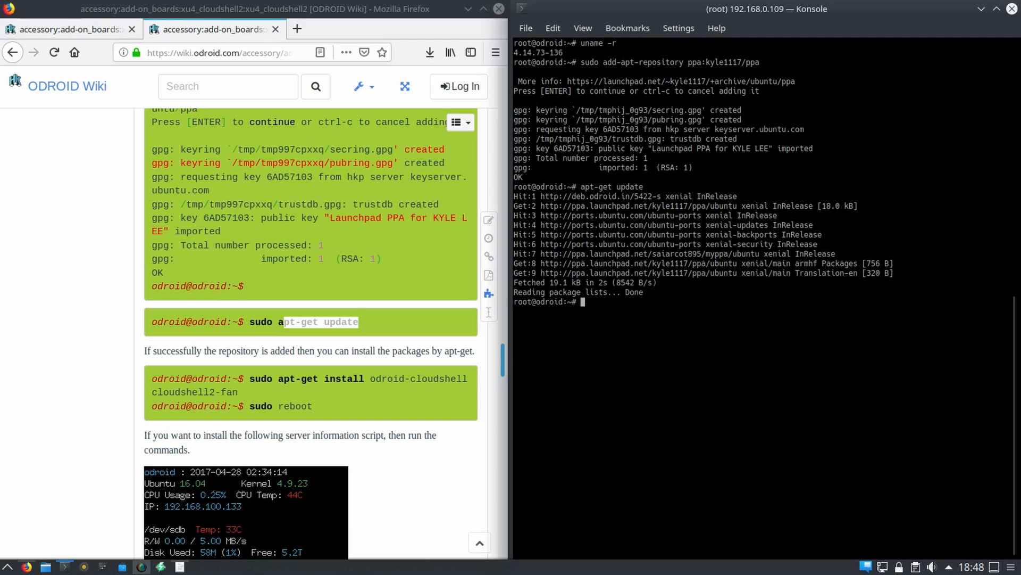
Step: Install odroid-cloudshell and cloudshell2-fan with apt-get, answering y
{"action": "type", "text": "spt-get install odroid"}
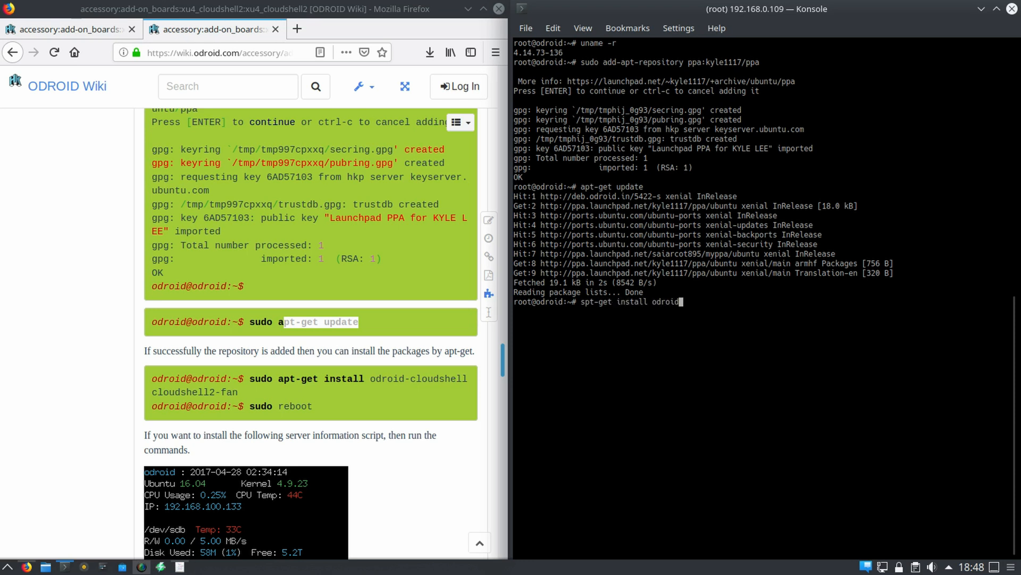
{"action": "key", "text": "BackSpace"}
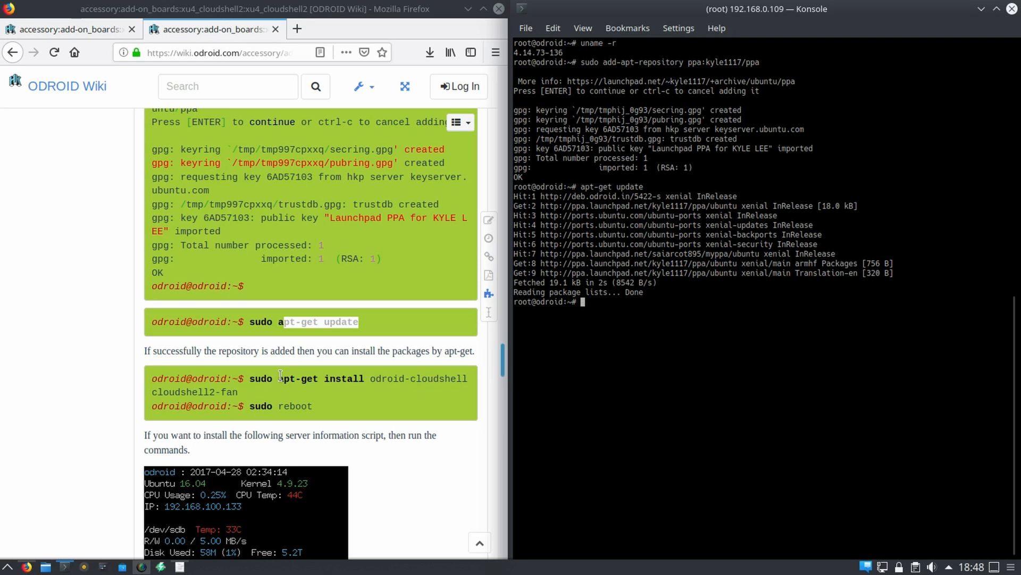
{"action": "right_click", "coordinate": [312, 384]}
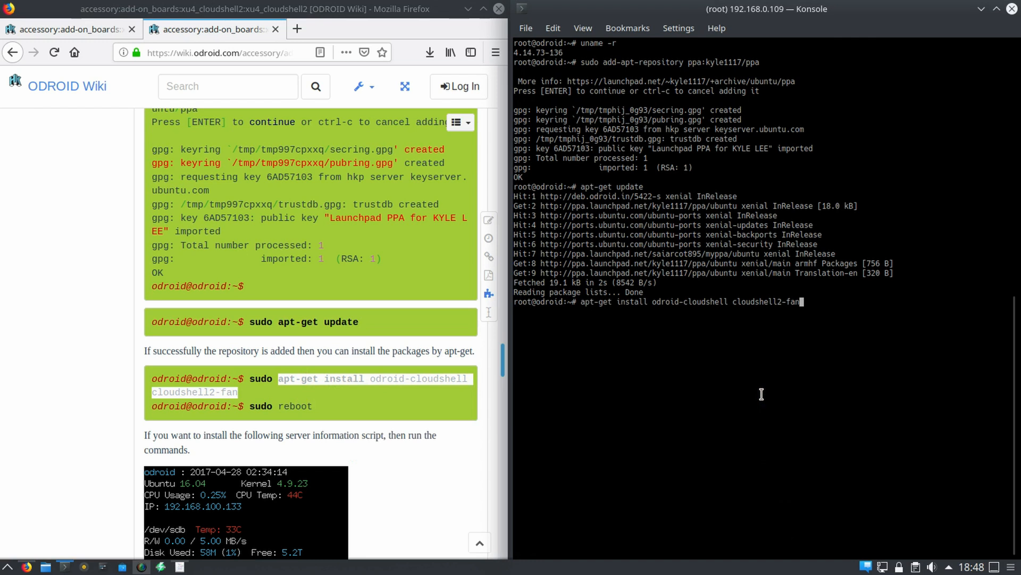
{"action": "key", "text": "Return"}
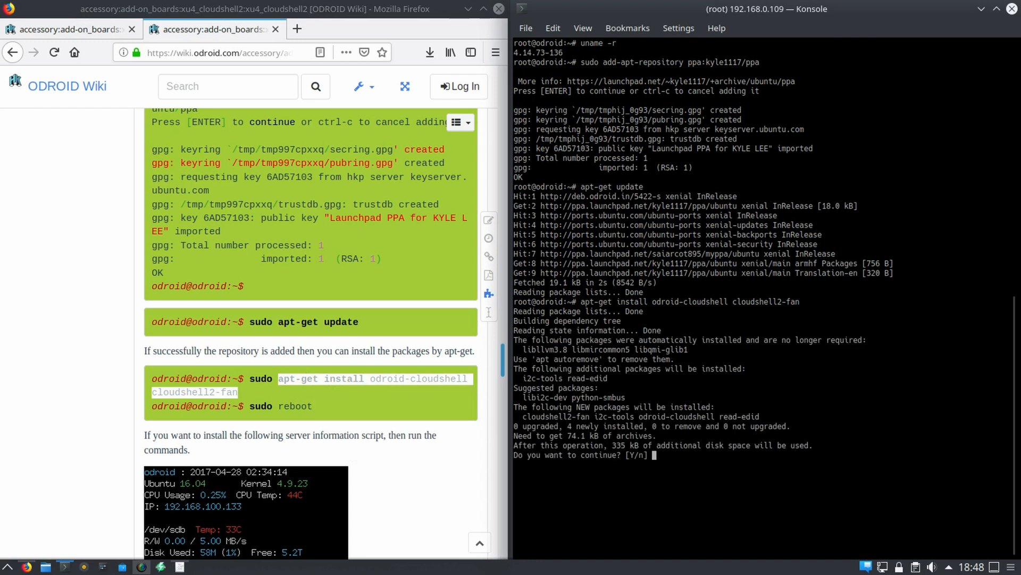
{"action": "type", "text": "y"}
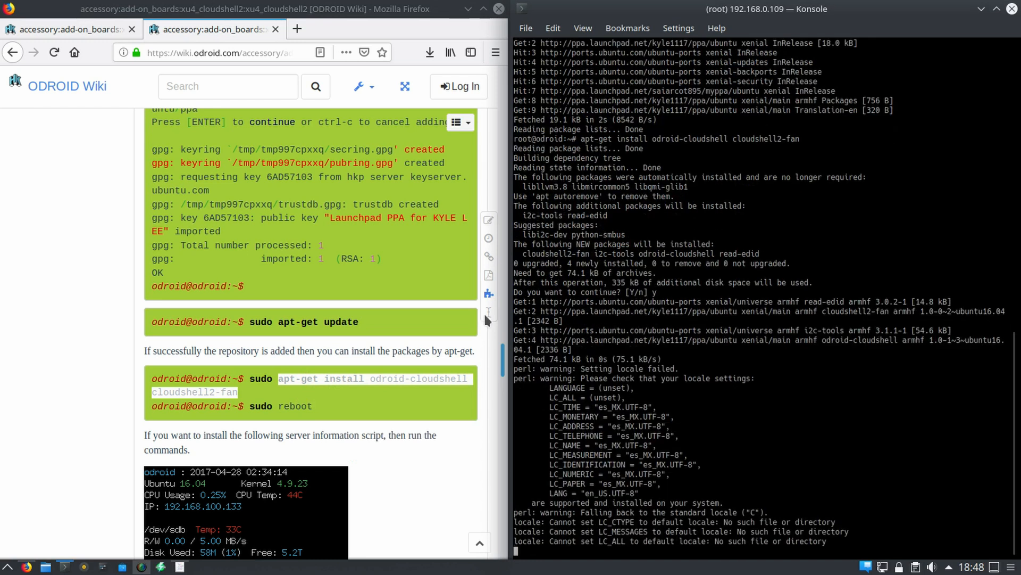
Step: Paste and run apt-get install cloudshell-lcd, then begin the reboot command
{"action": "scroll", "scroll_direction": "down", "scroll_amount": 3}
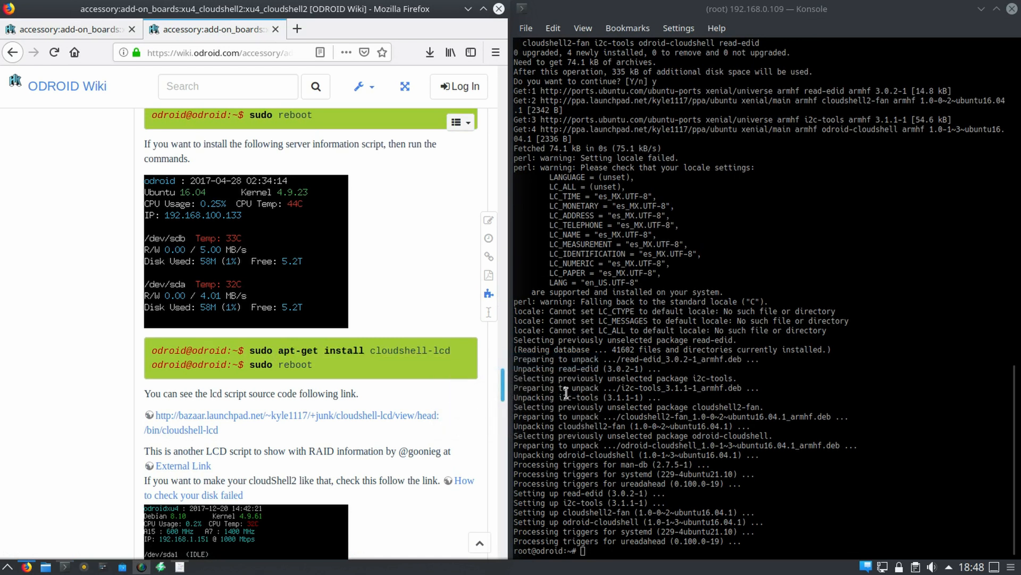
{"action": "right_click", "coordinate": [565, 393]}
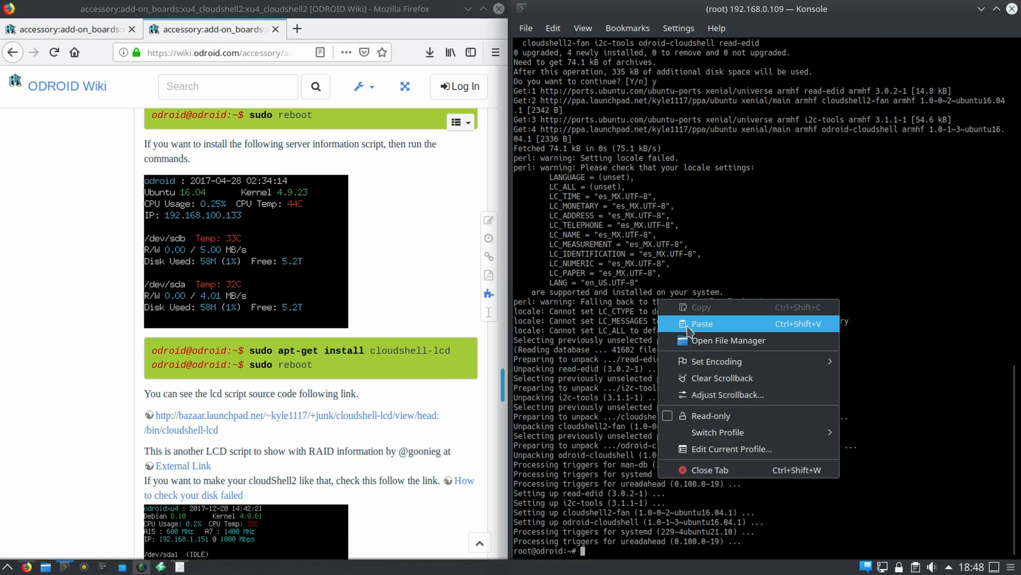
{"action": "left_click", "coordinate": [701, 323]}
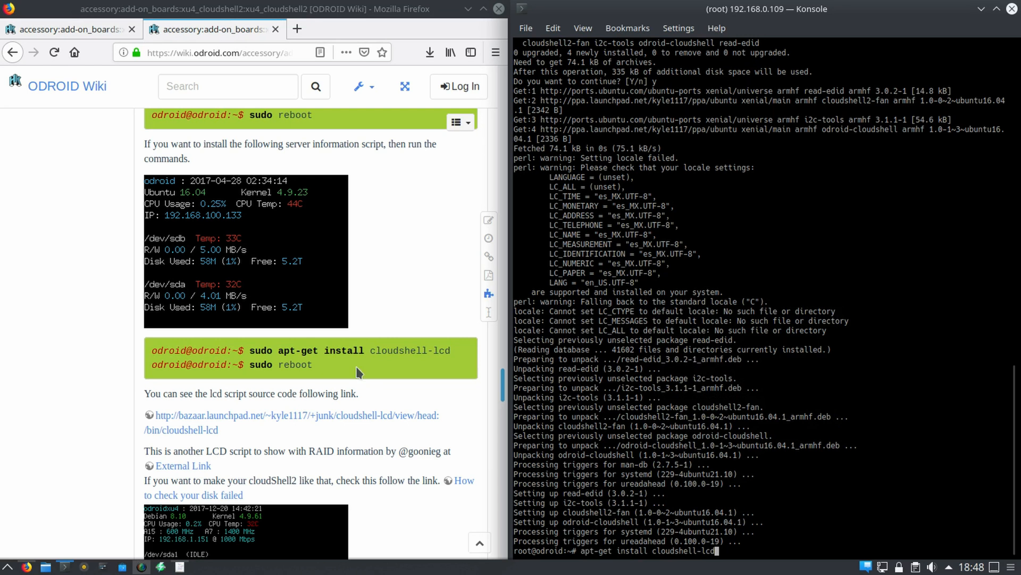
{"action": "mouse_move", "coordinate": [695, 490]}
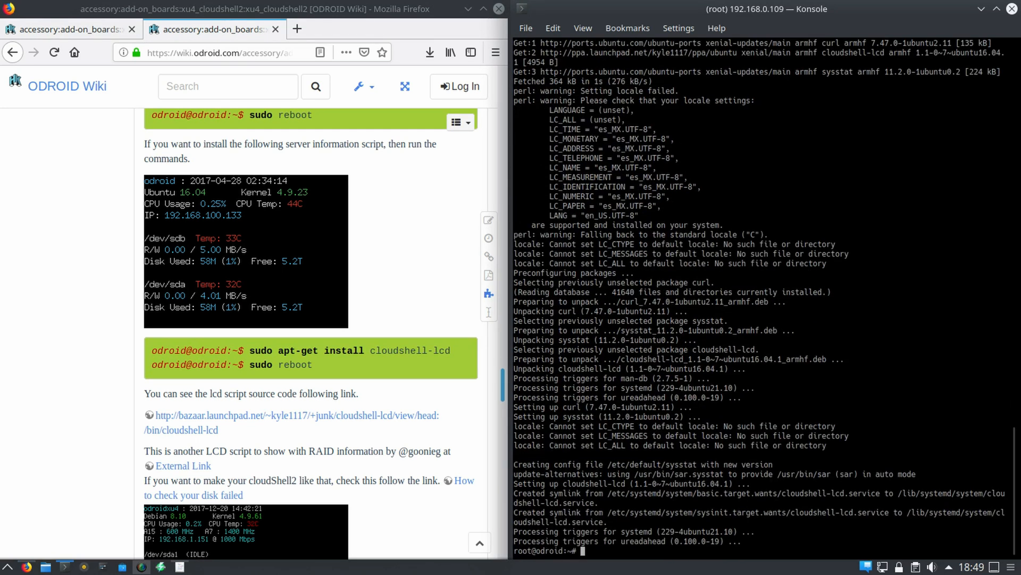
{"action": "type", "text": "re"}
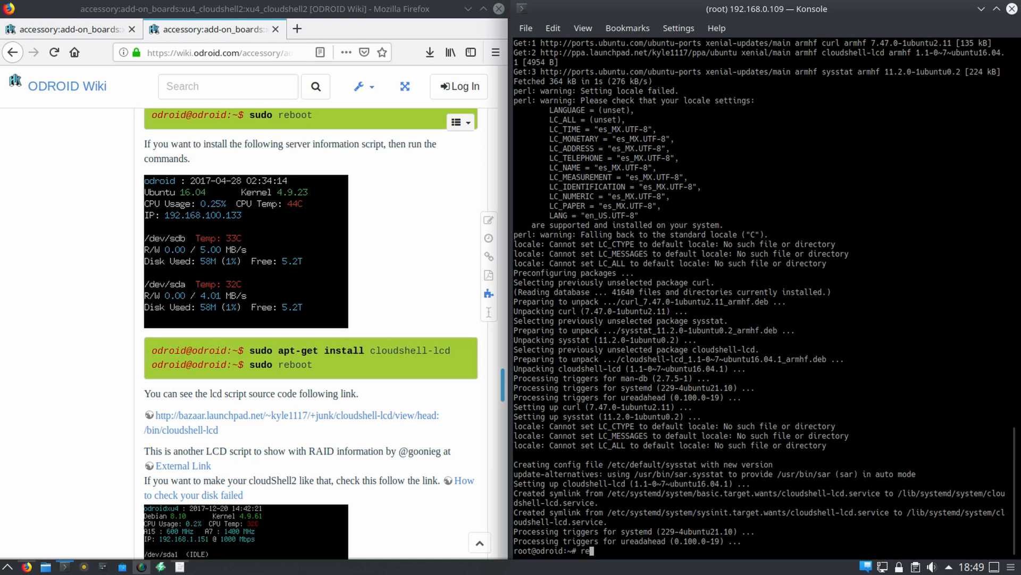